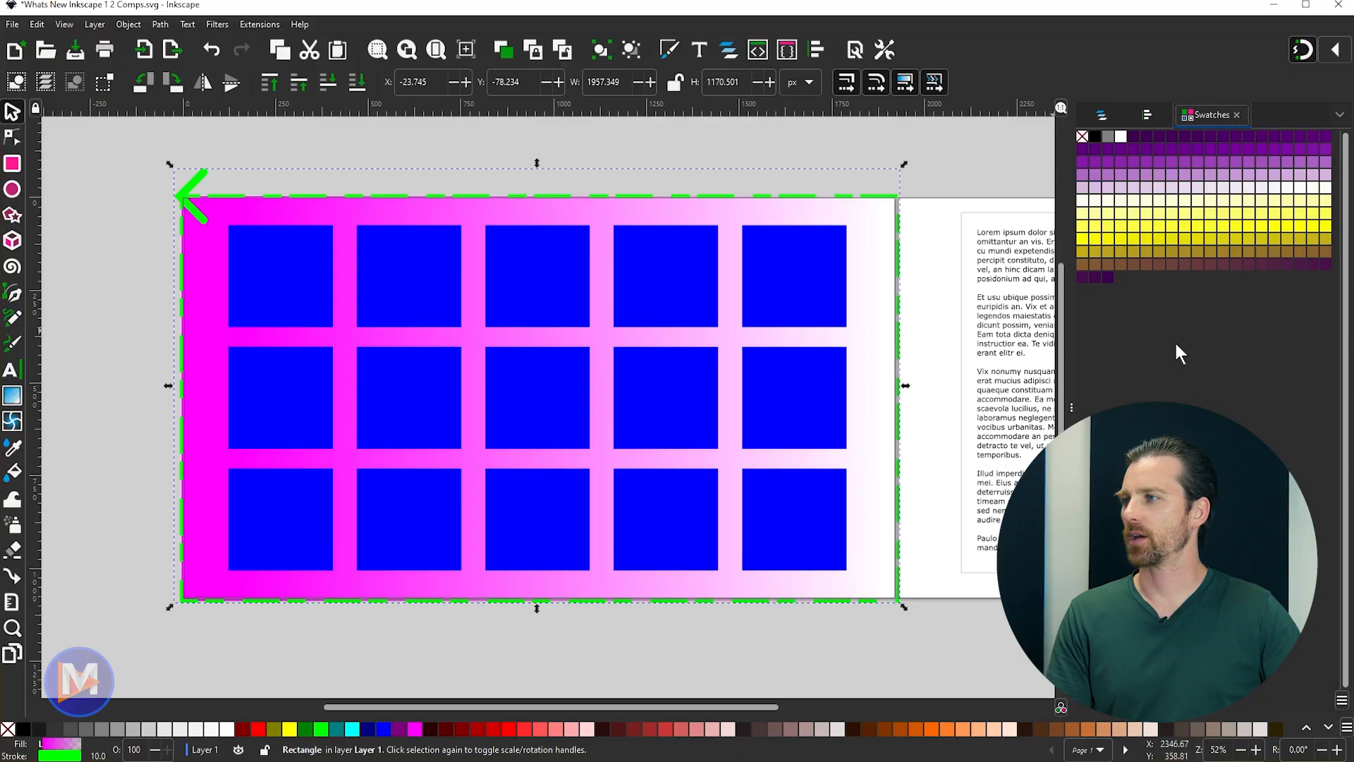
# Open the Export dialog on the Single Image tab for the 1920×1080 page.
pyautogui.click(9, 24)
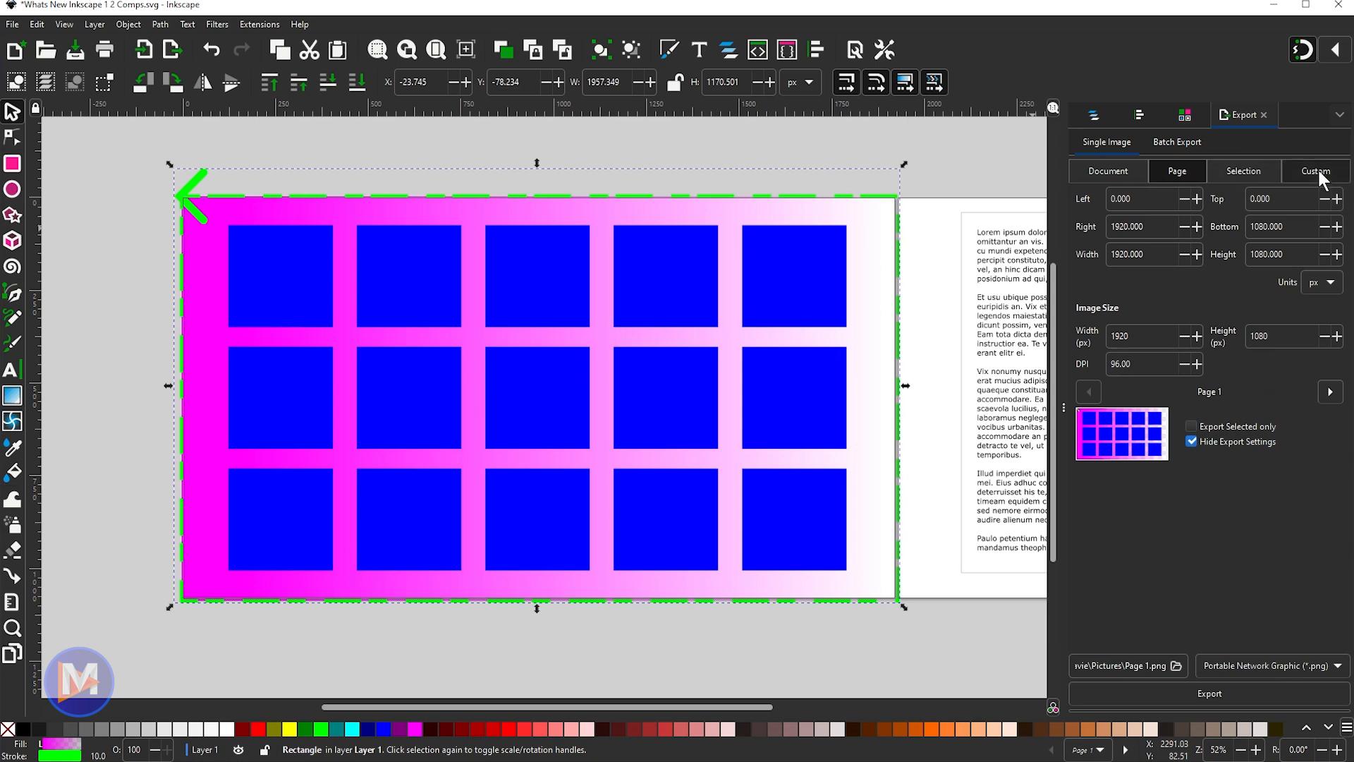
pyautogui.click(1316, 170)
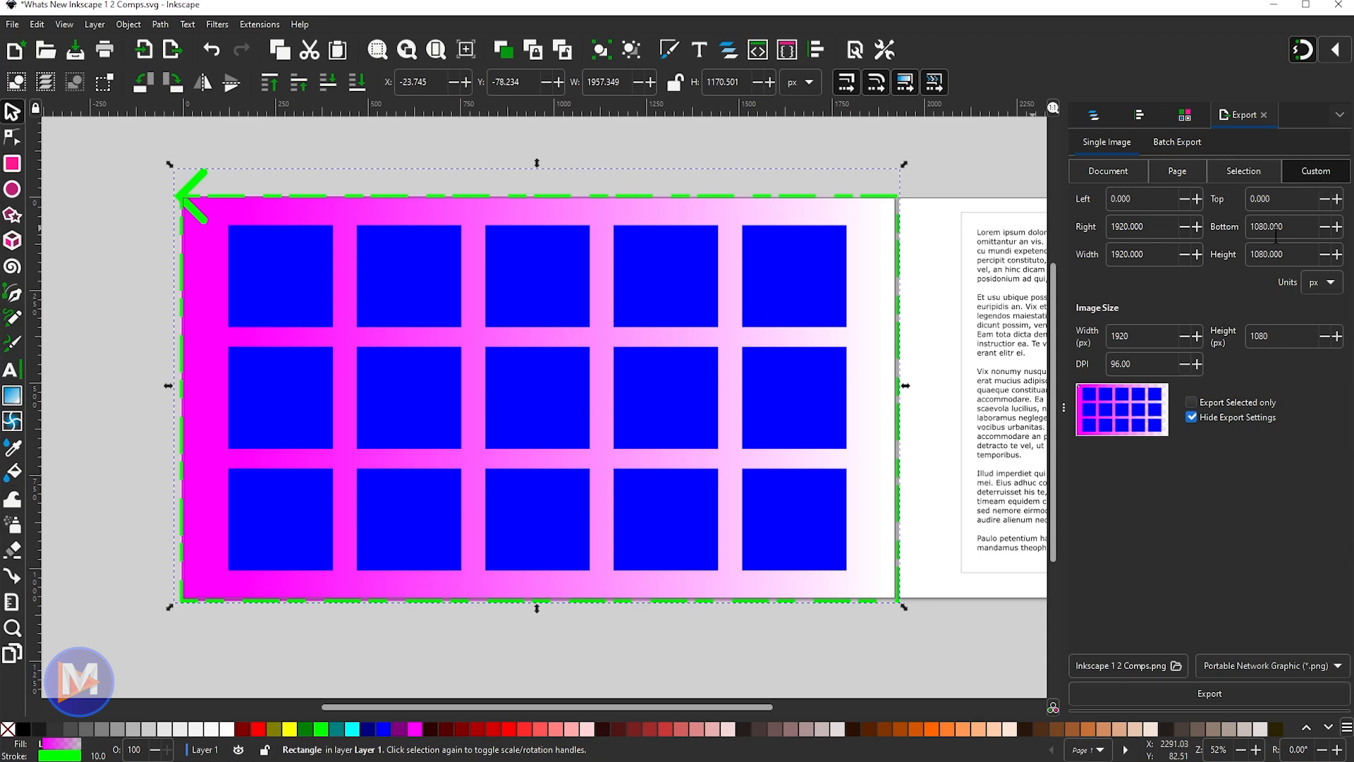
pyautogui.moveTo(1096, 203)
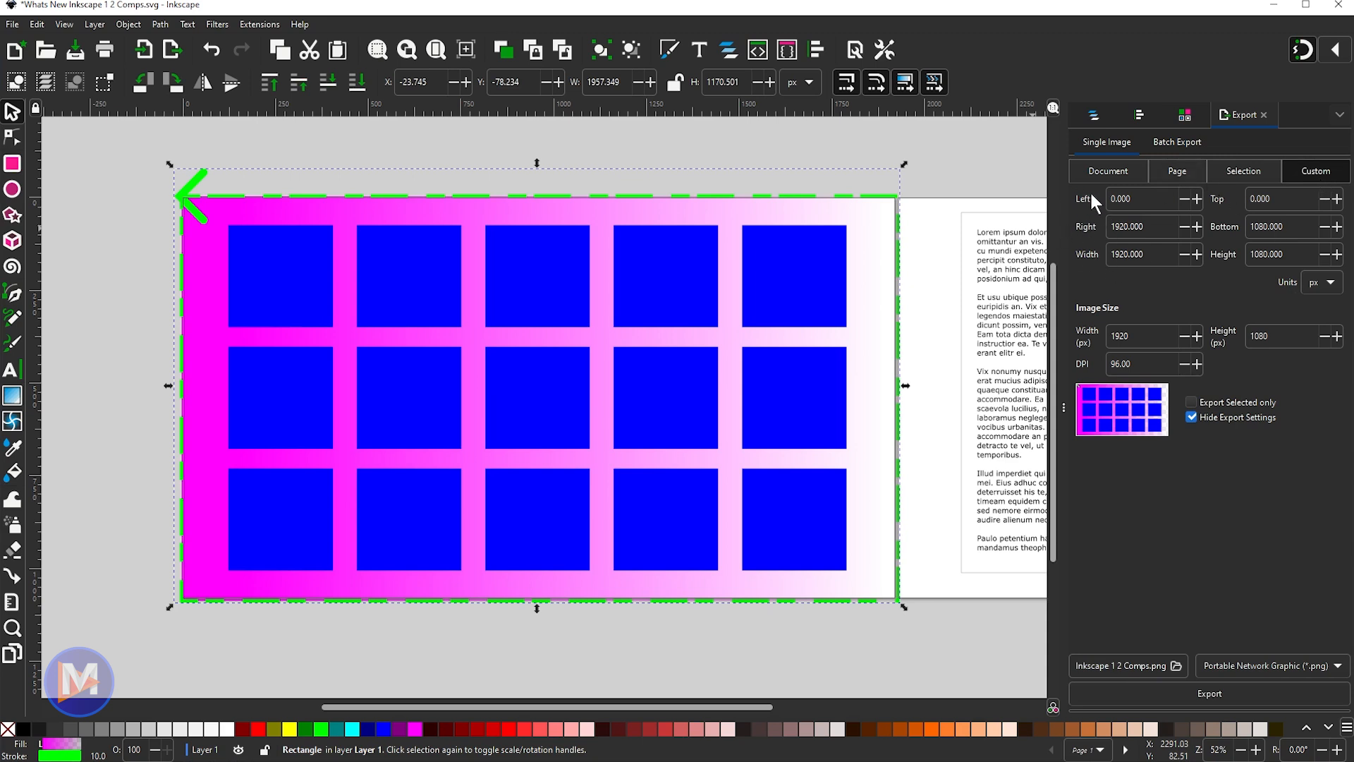
pyautogui.moveTo(1269, 251)
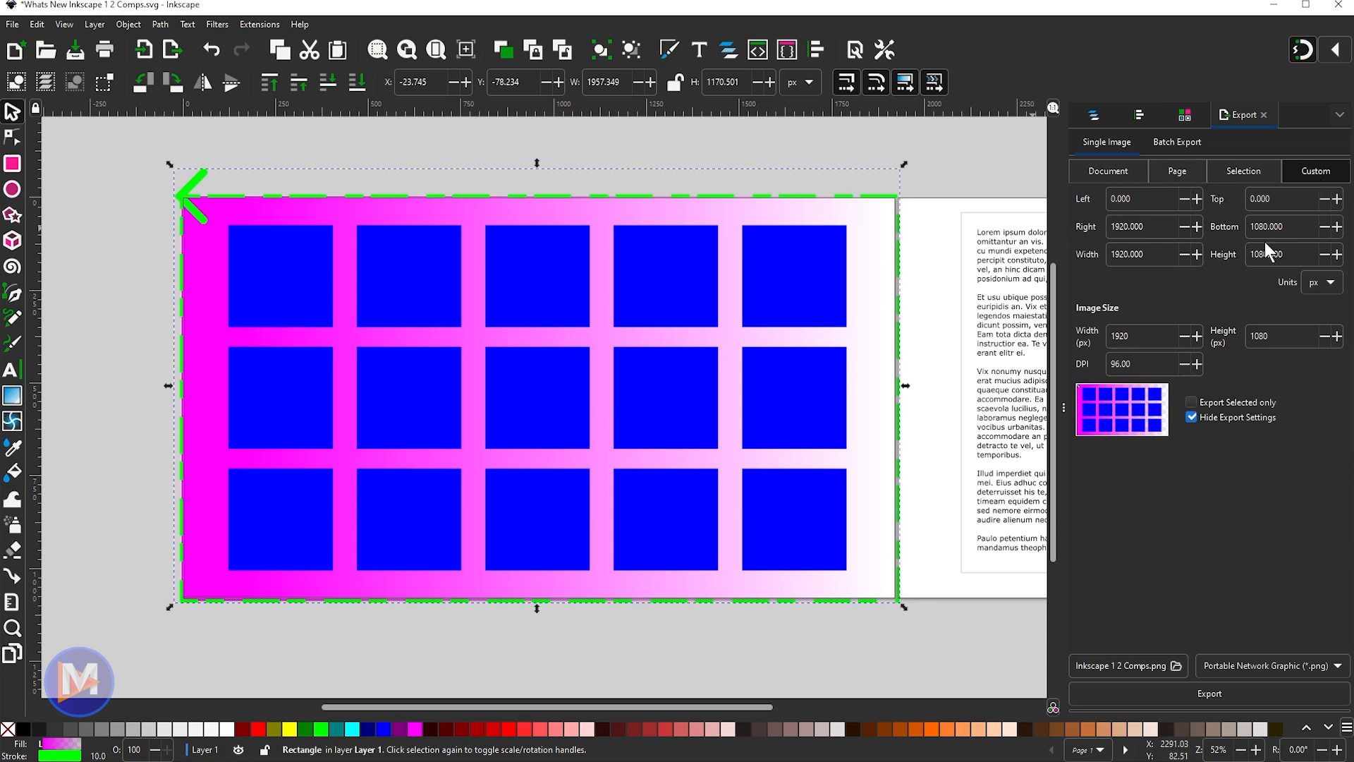
pyautogui.click(1177, 170)
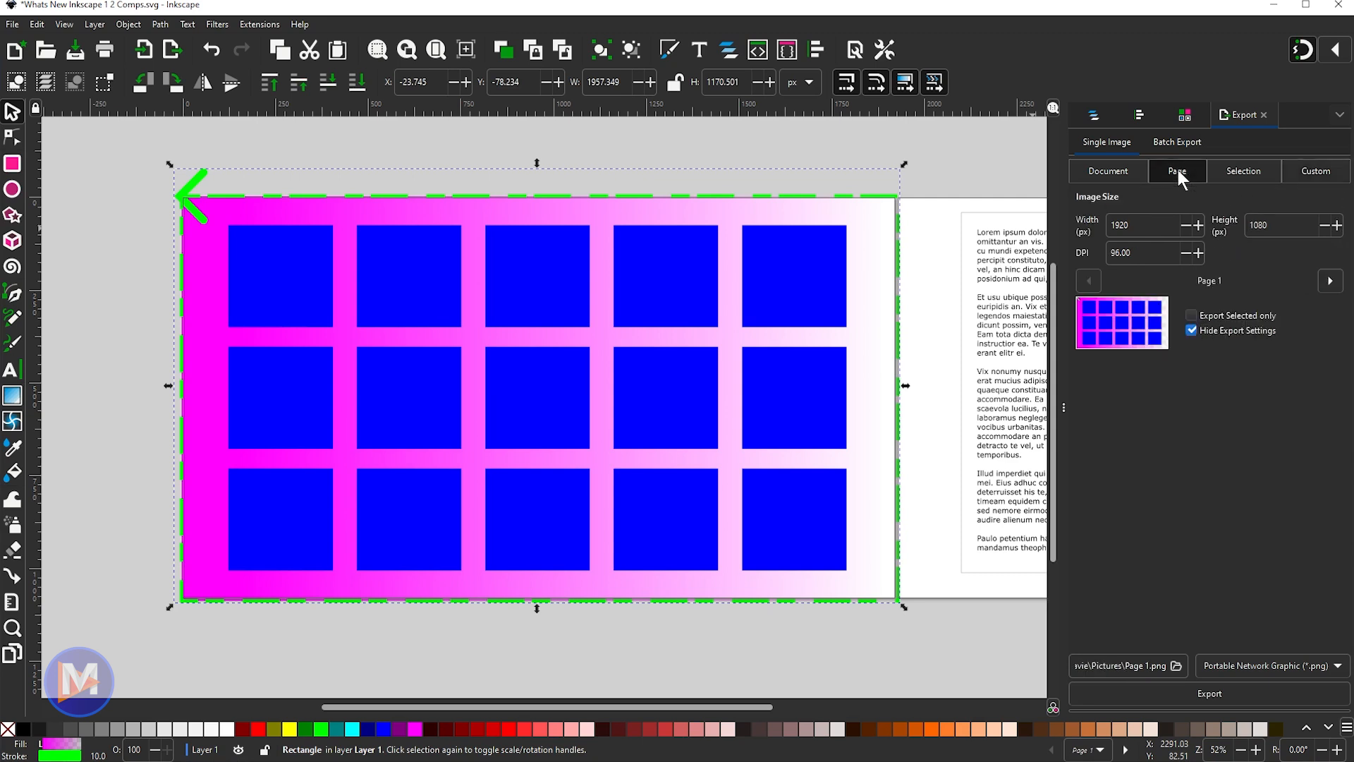
pyautogui.moveTo(1160, 245)
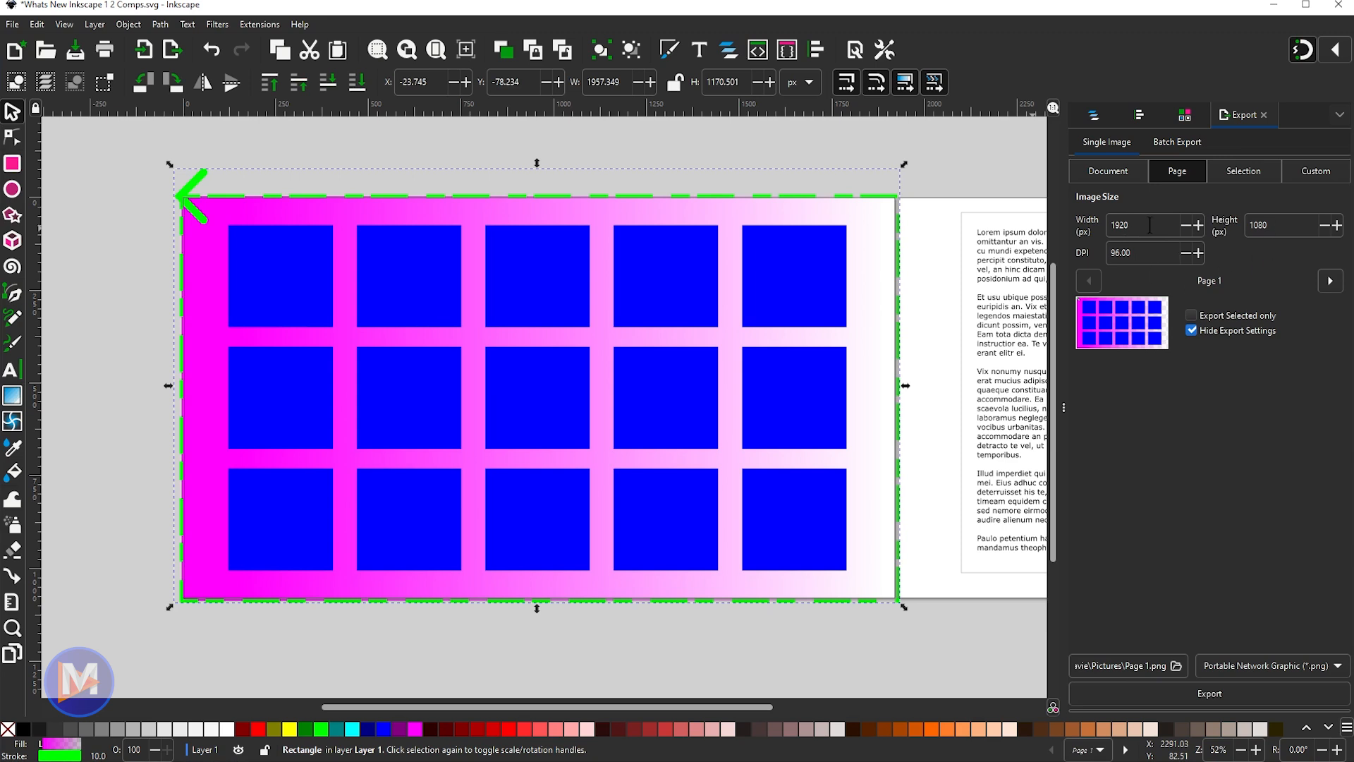
pyautogui.click(1108, 171)
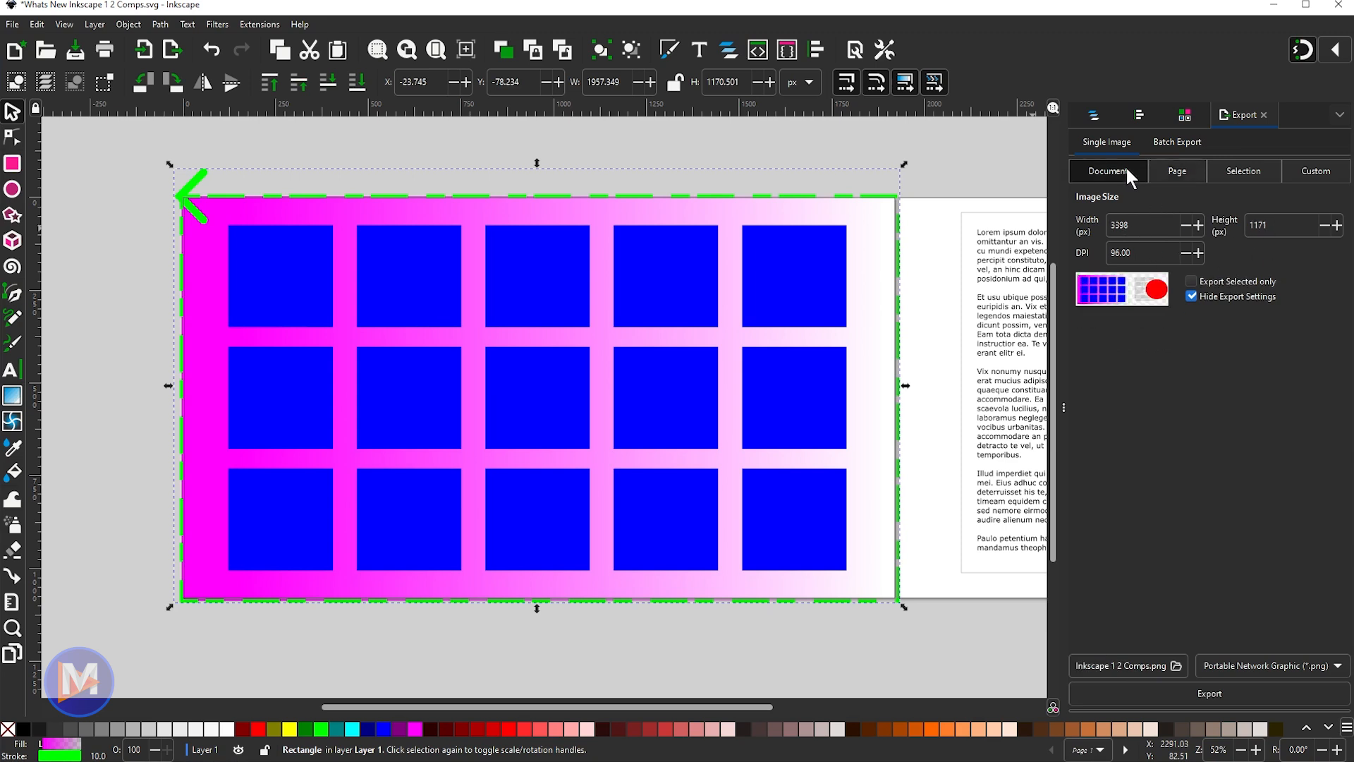
pyautogui.click(1244, 171)
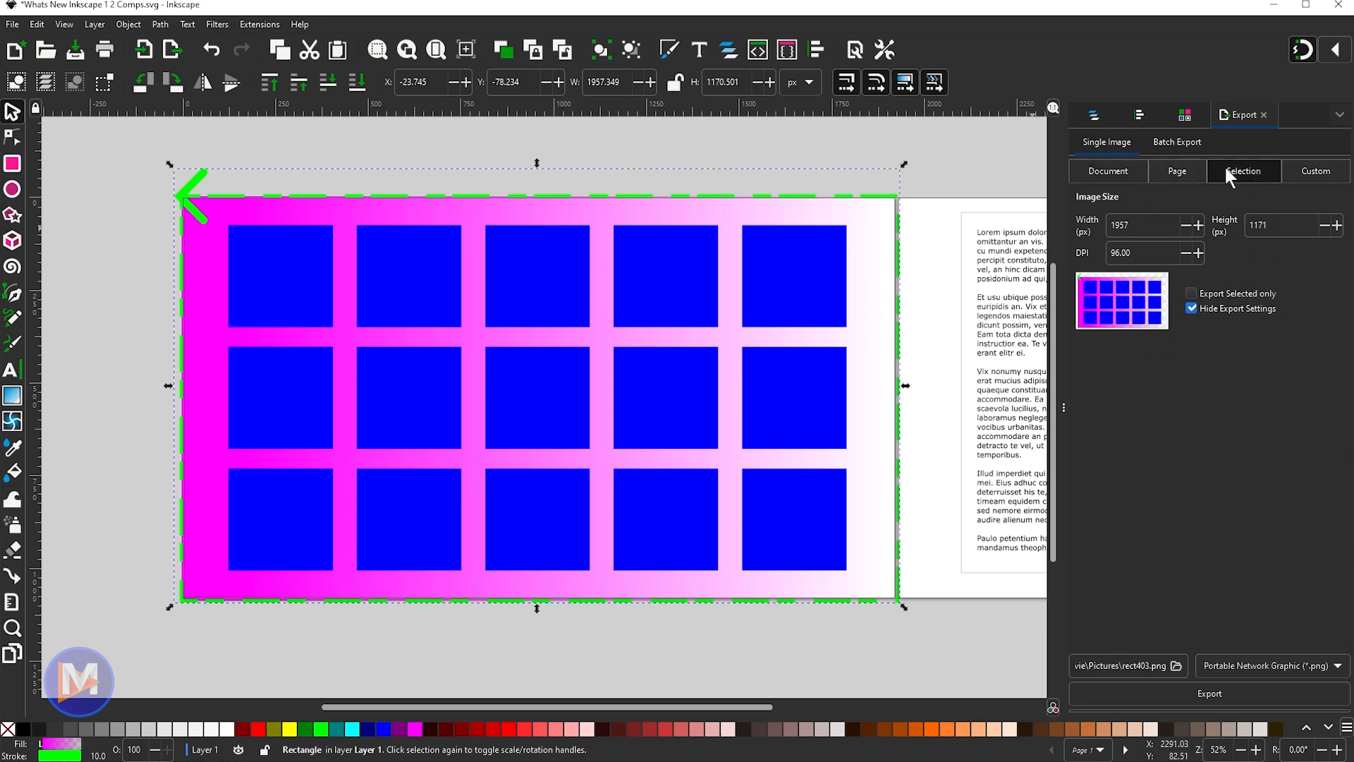
pyautogui.click(1178, 170)
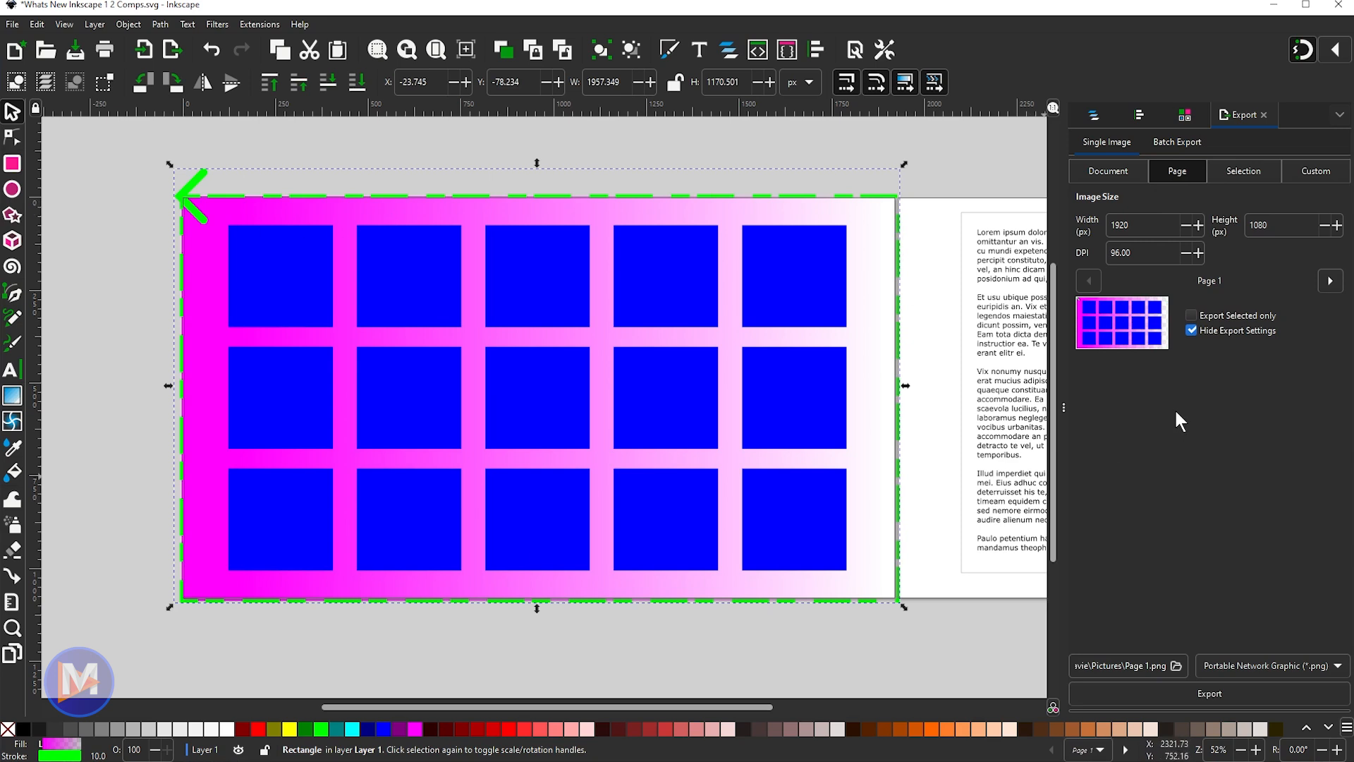
pyautogui.moveTo(1268, 208)
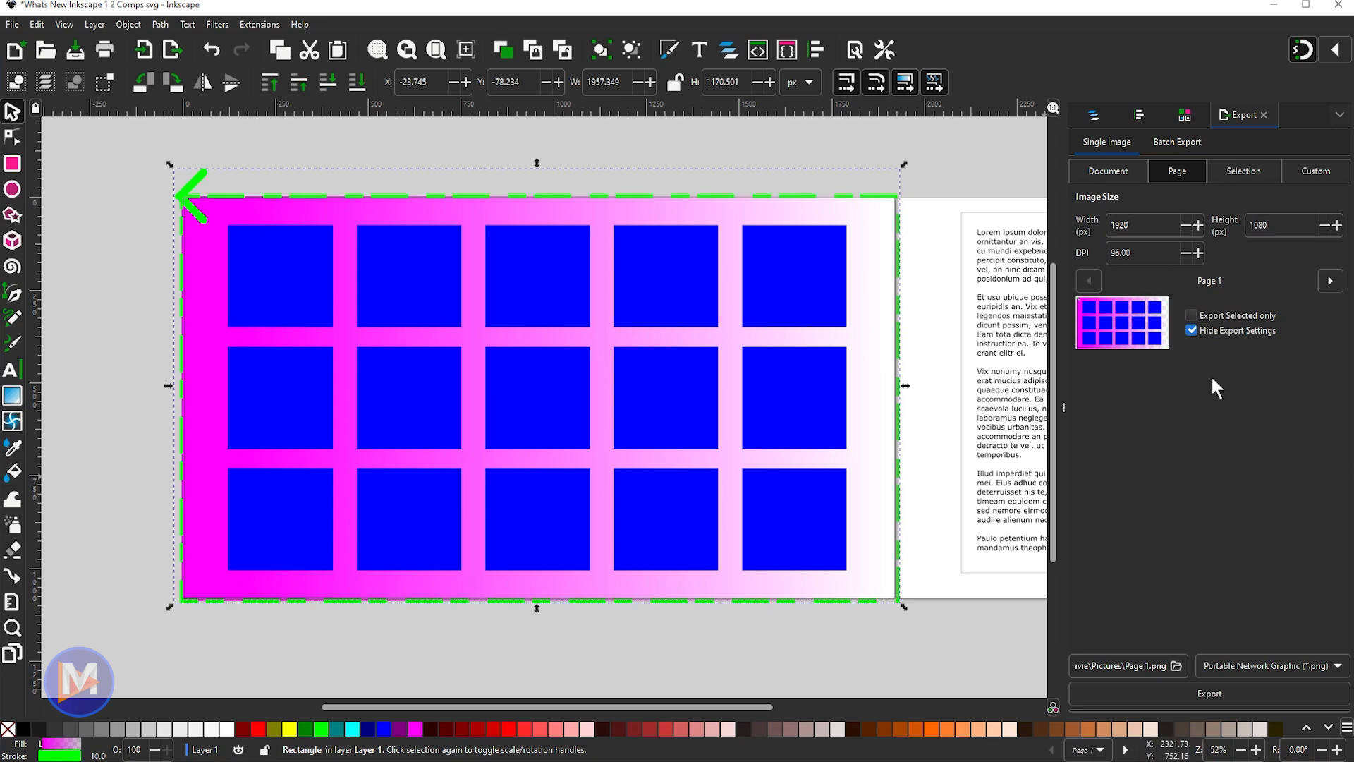
pyautogui.moveTo(1202, 384)
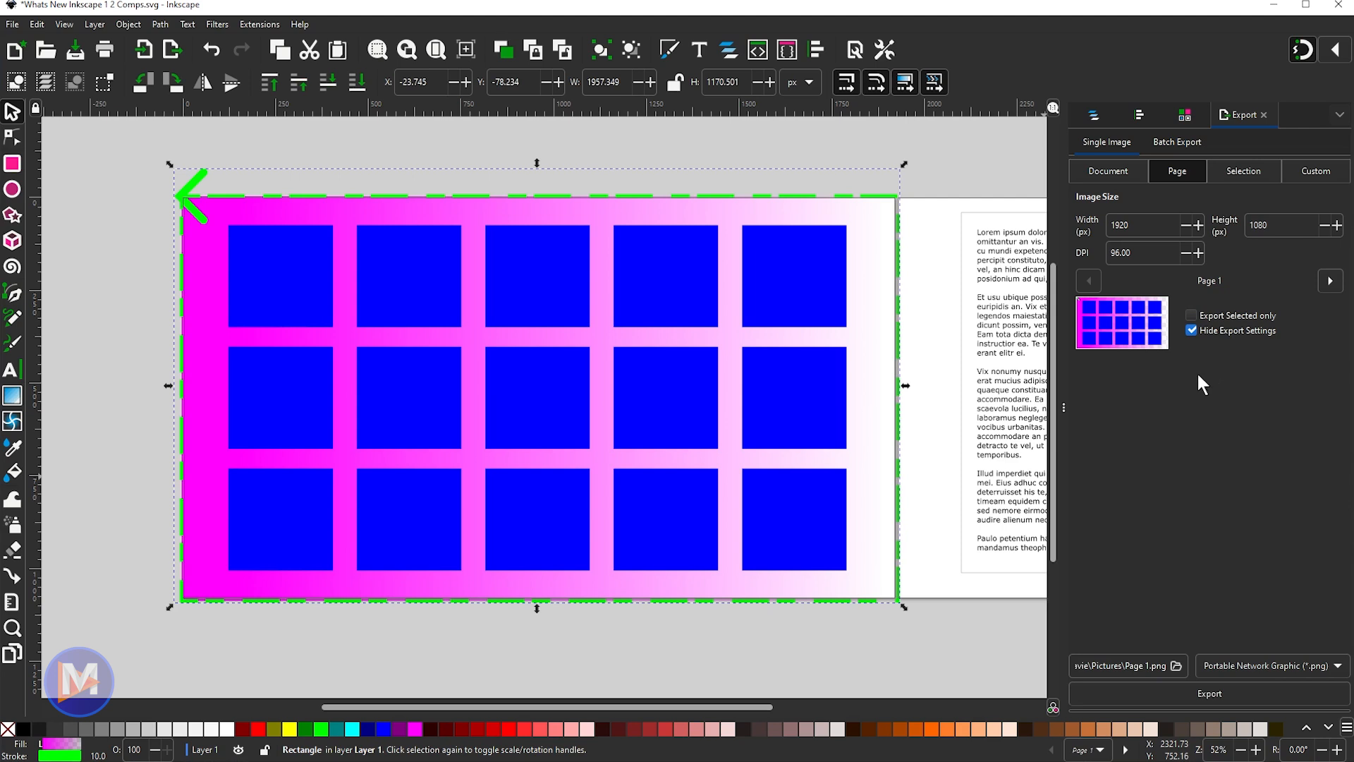
pyautogui.moveTo(1148, 336)
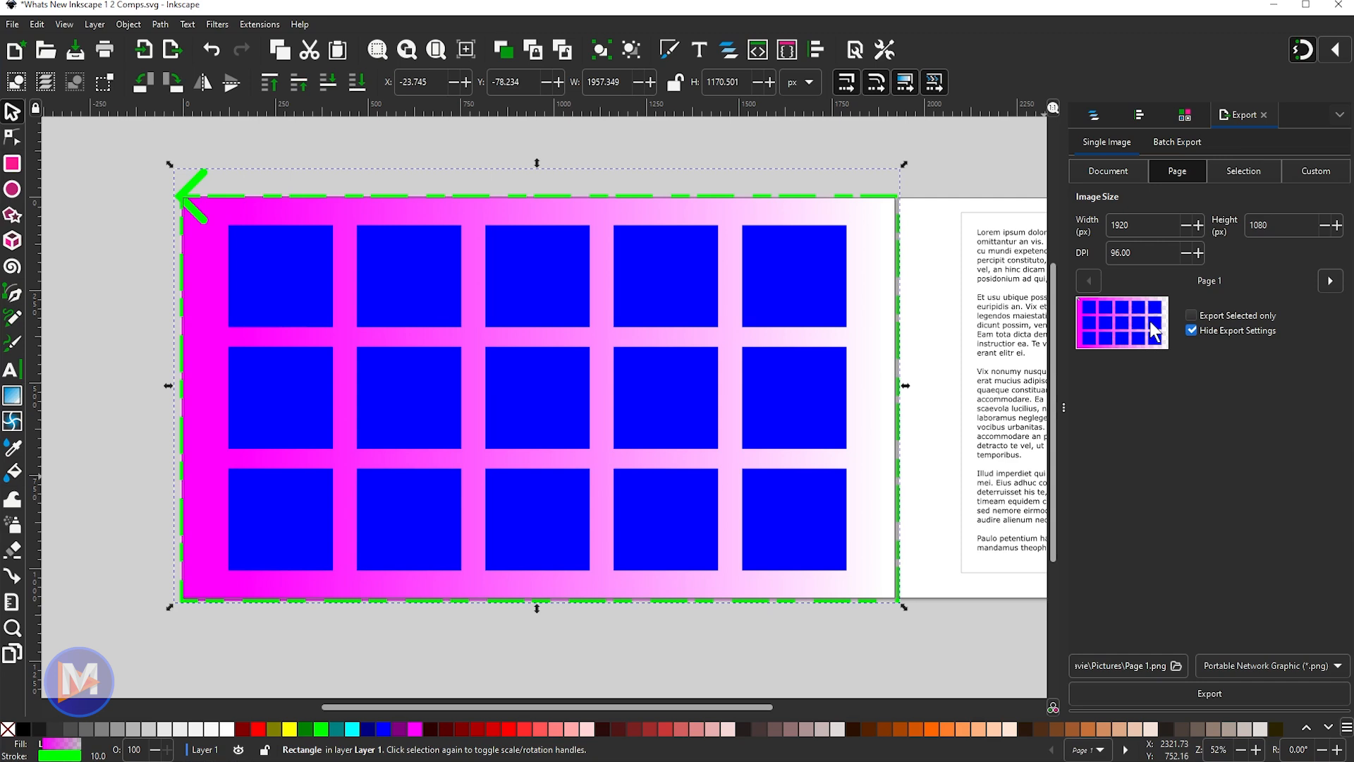
pyautogui.click(794, 270)
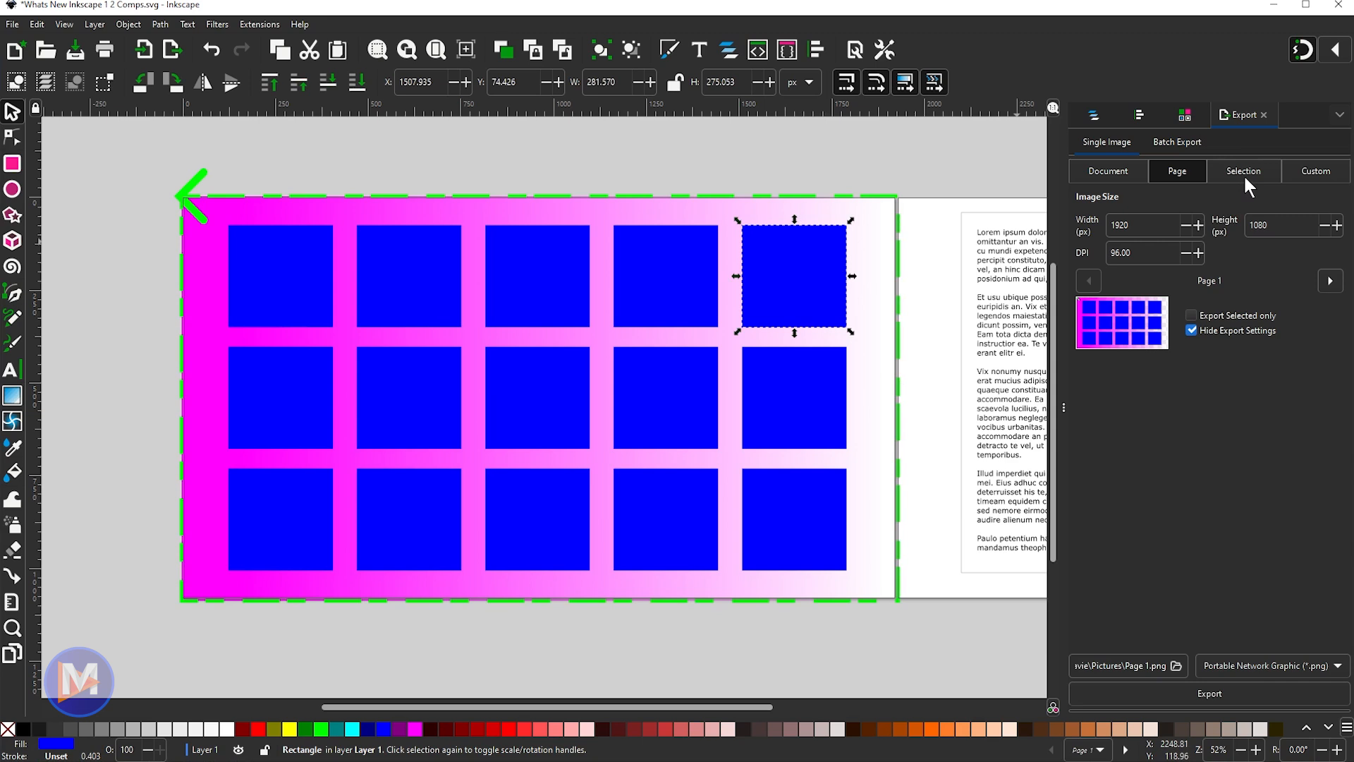
pyautogui.click(1244, 171)
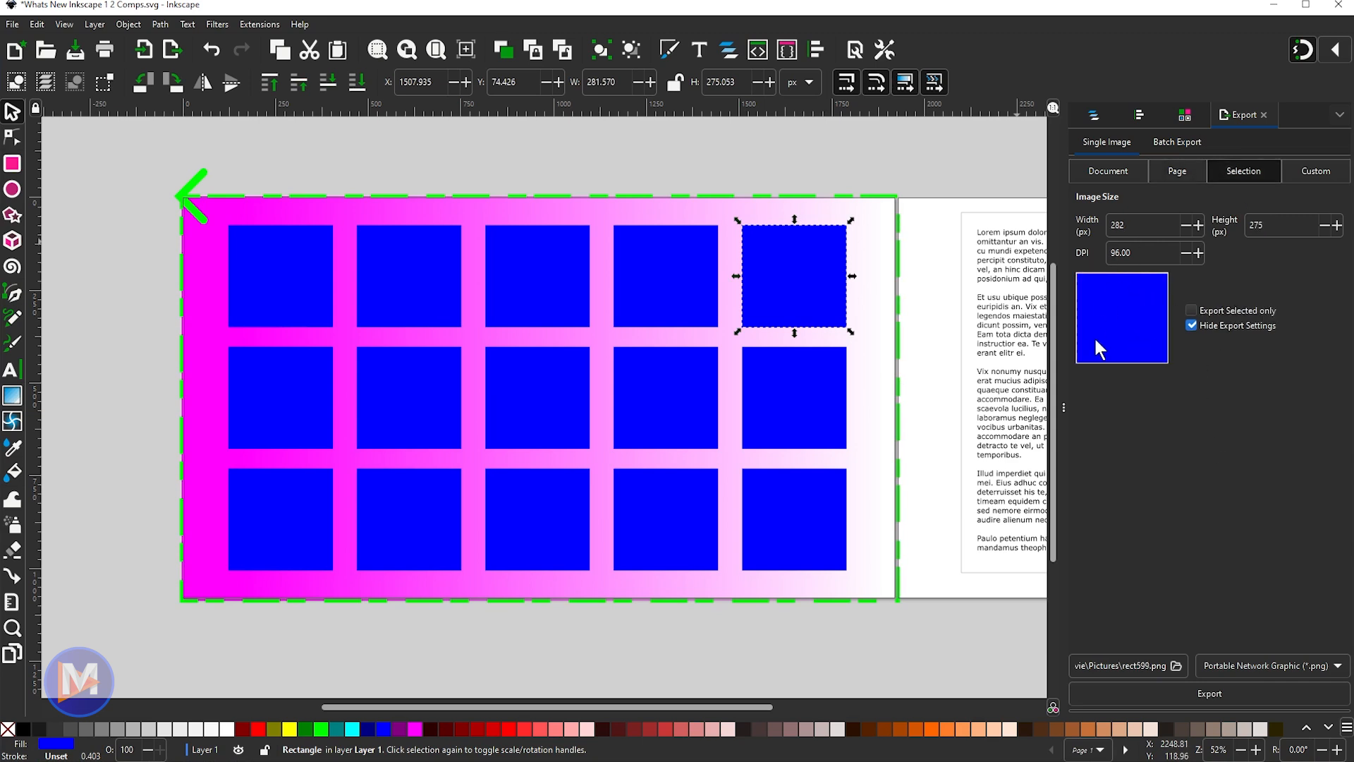
pyautogui.moveTo(852, 268)
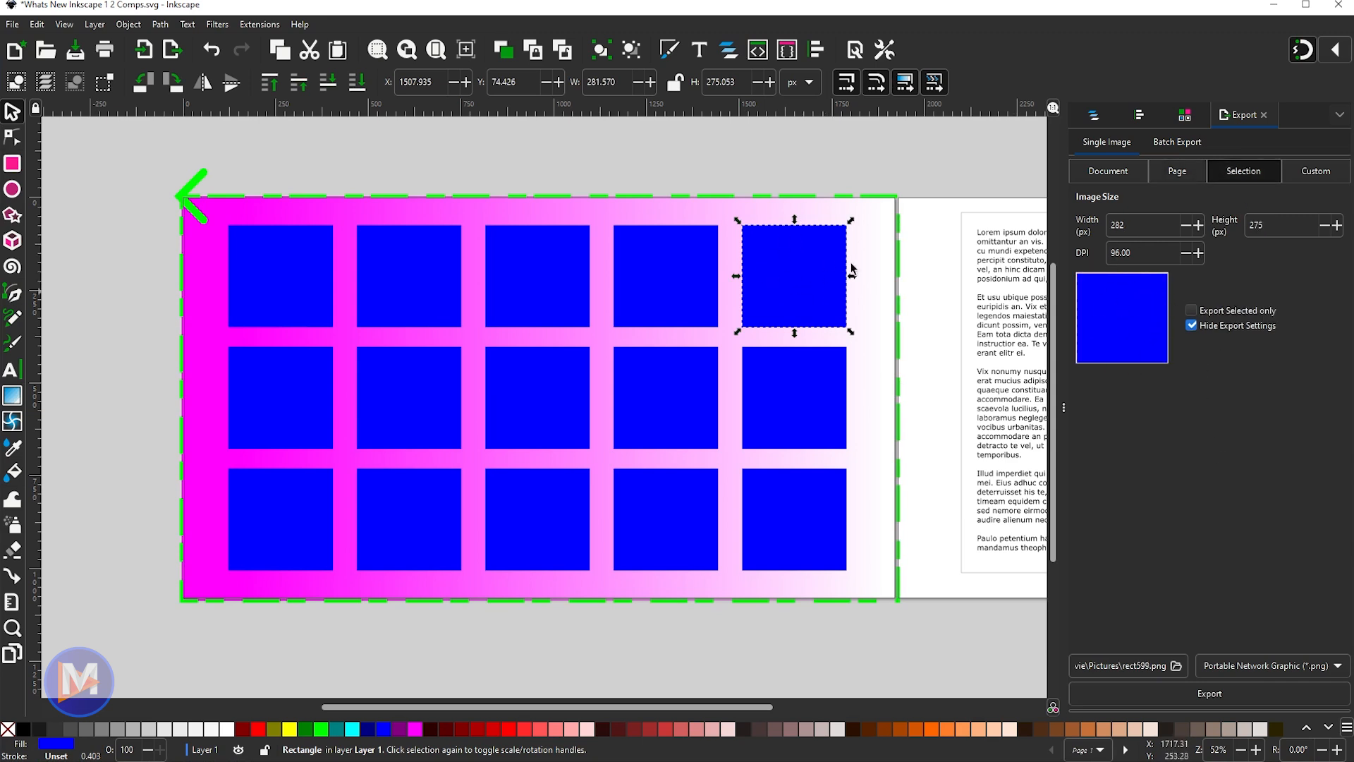
pyautogui.moveTo(1125, 331)
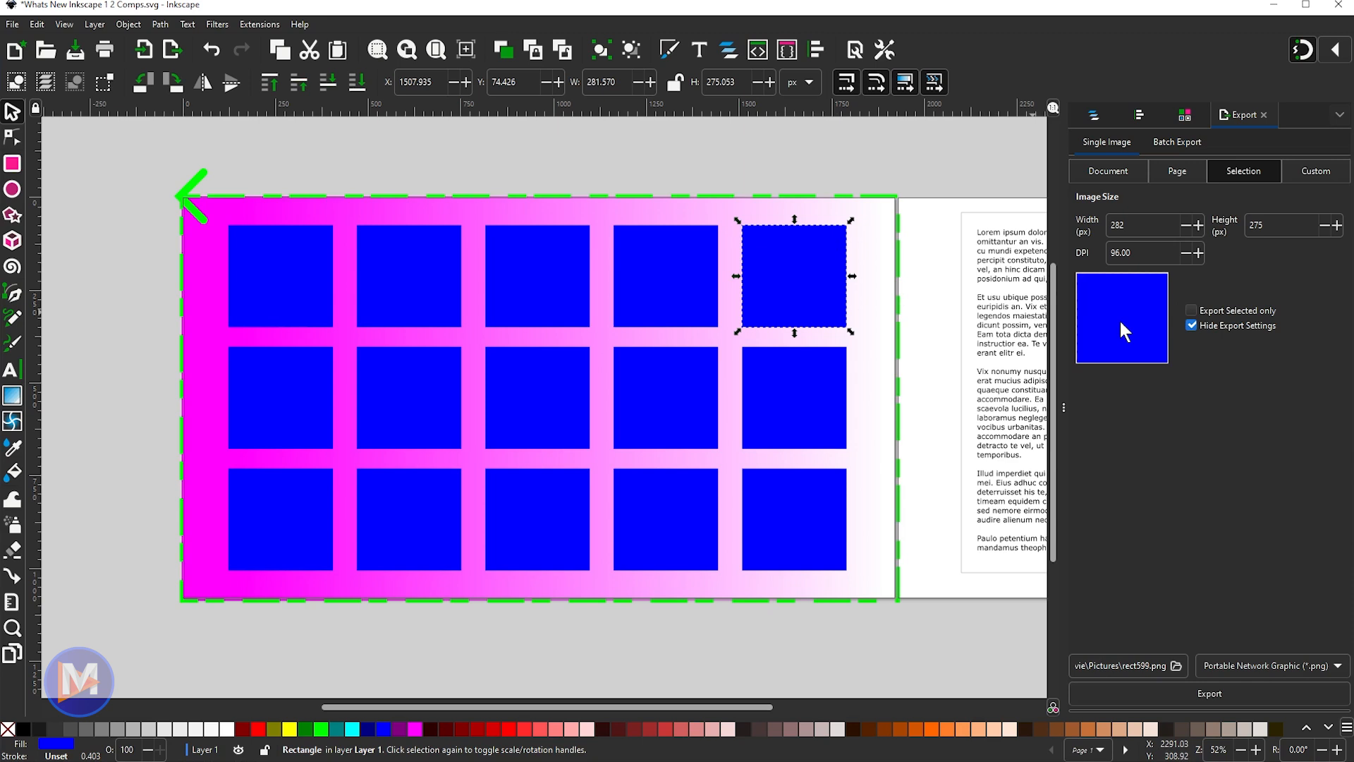
pyautogui.moveTo(1178, 186)
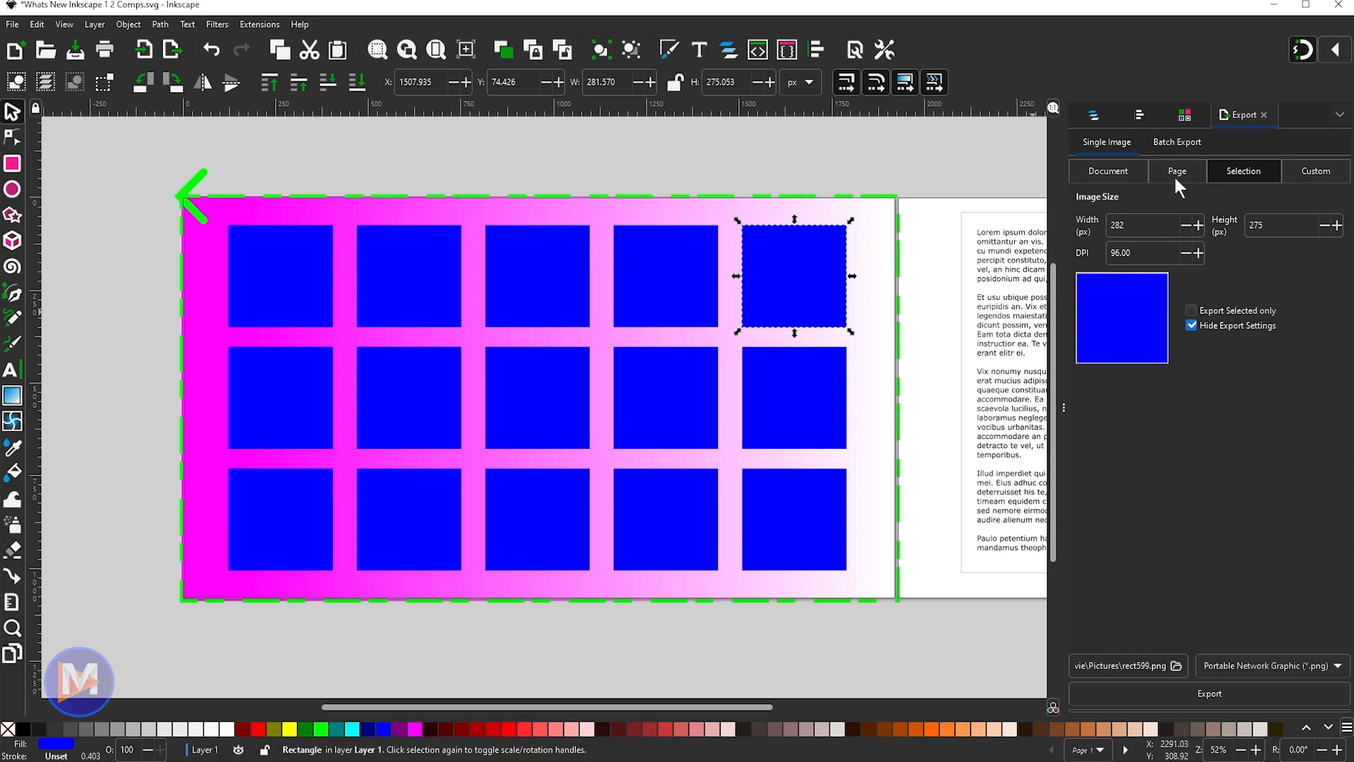
pyautogui.click(1177, 172)
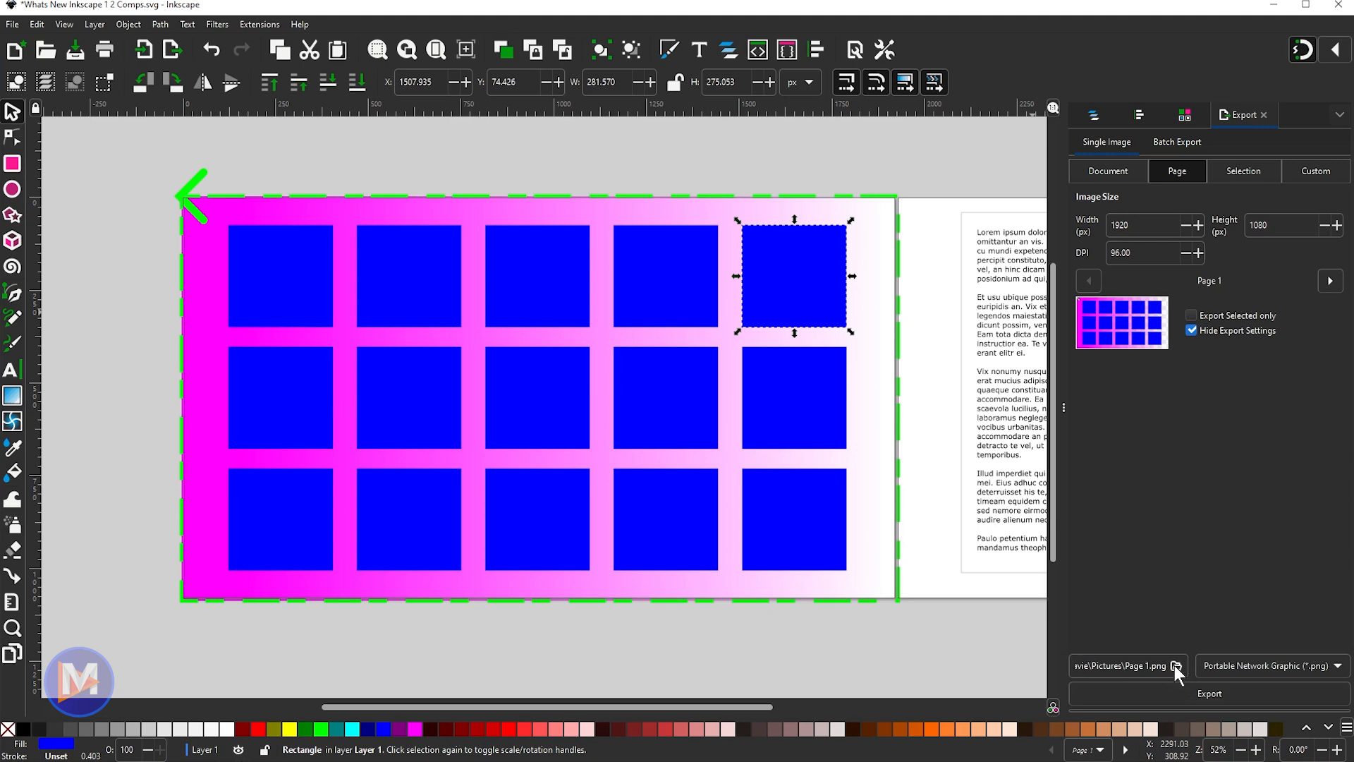
# Browse the export file dialog's format choices (PNG, JPEG, TIFF, WebP), then dismiss it.
pyautogui.click(1178, 666)
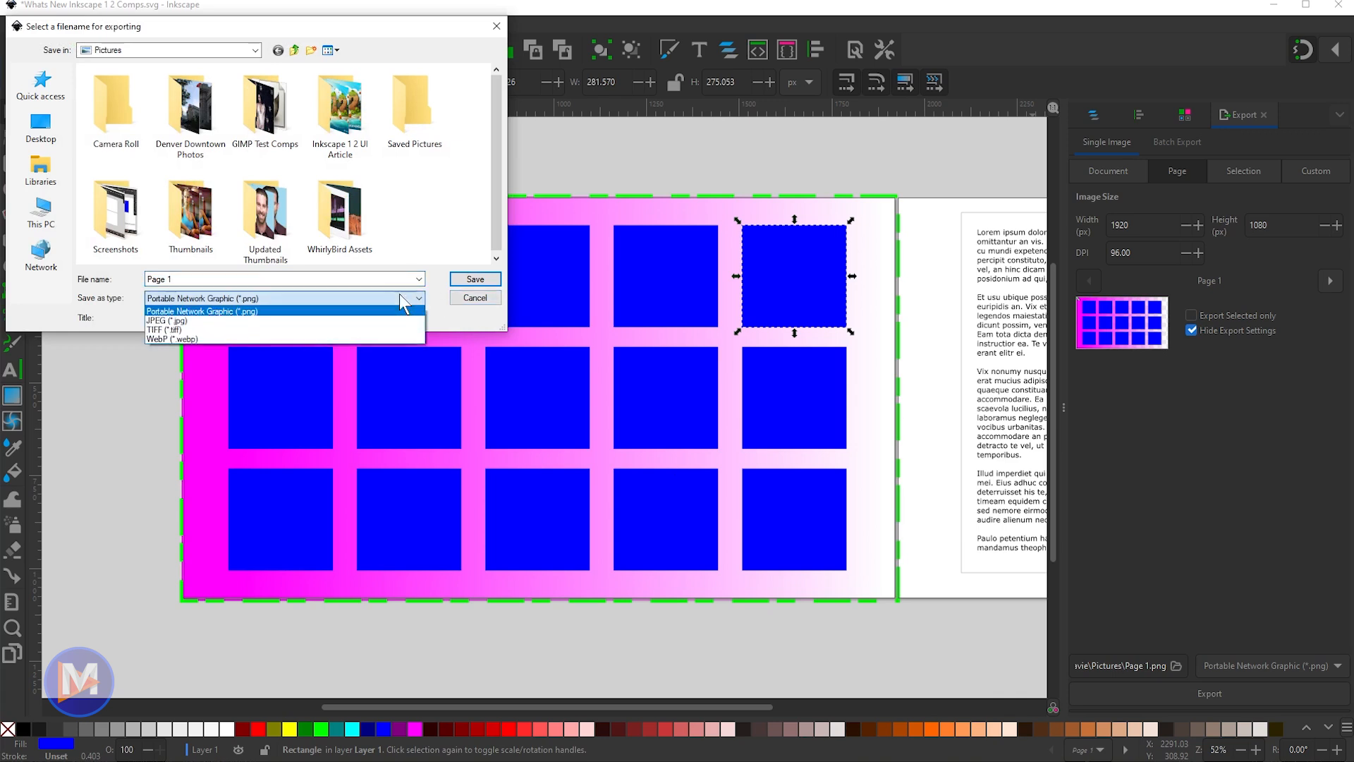
pyautogui.moveTo(338, 305)
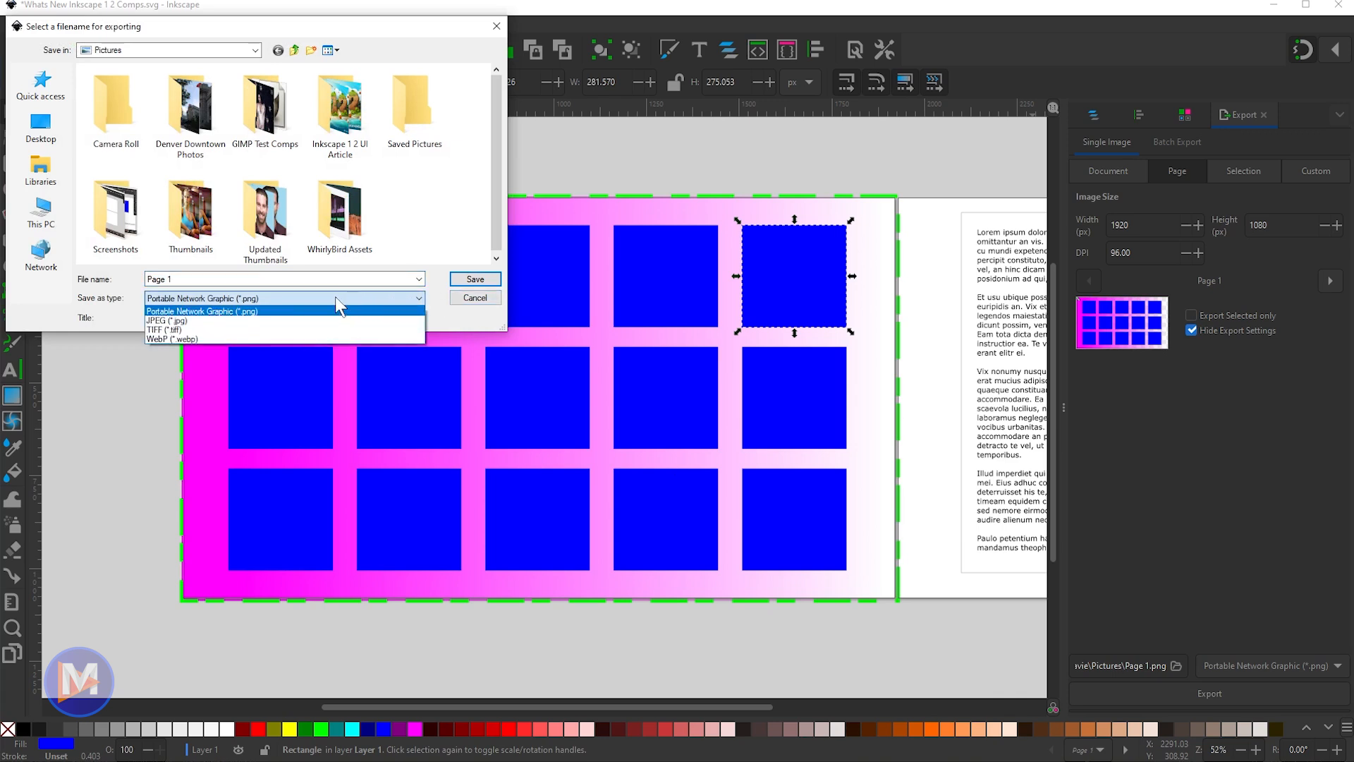
pyautogui.moveTo(161, 329)
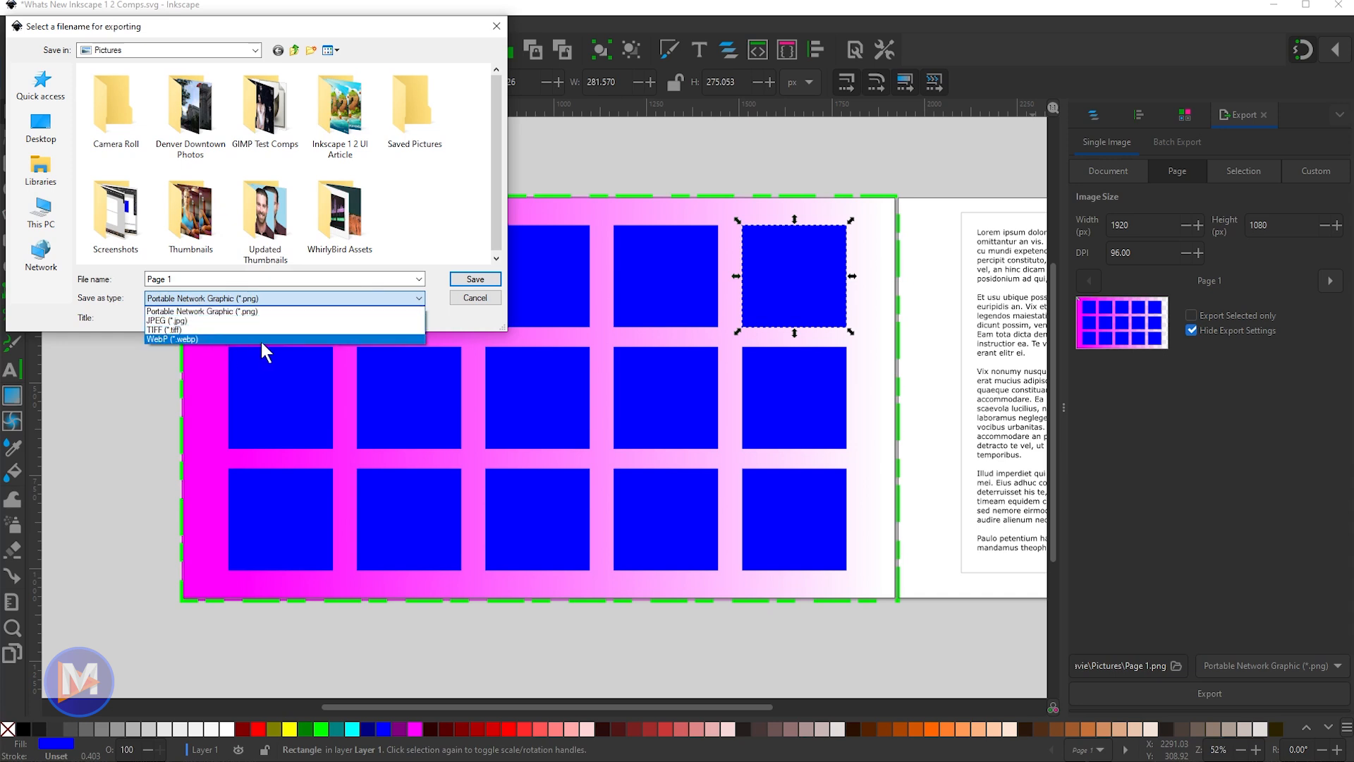
pyautogui.click(475, 298)
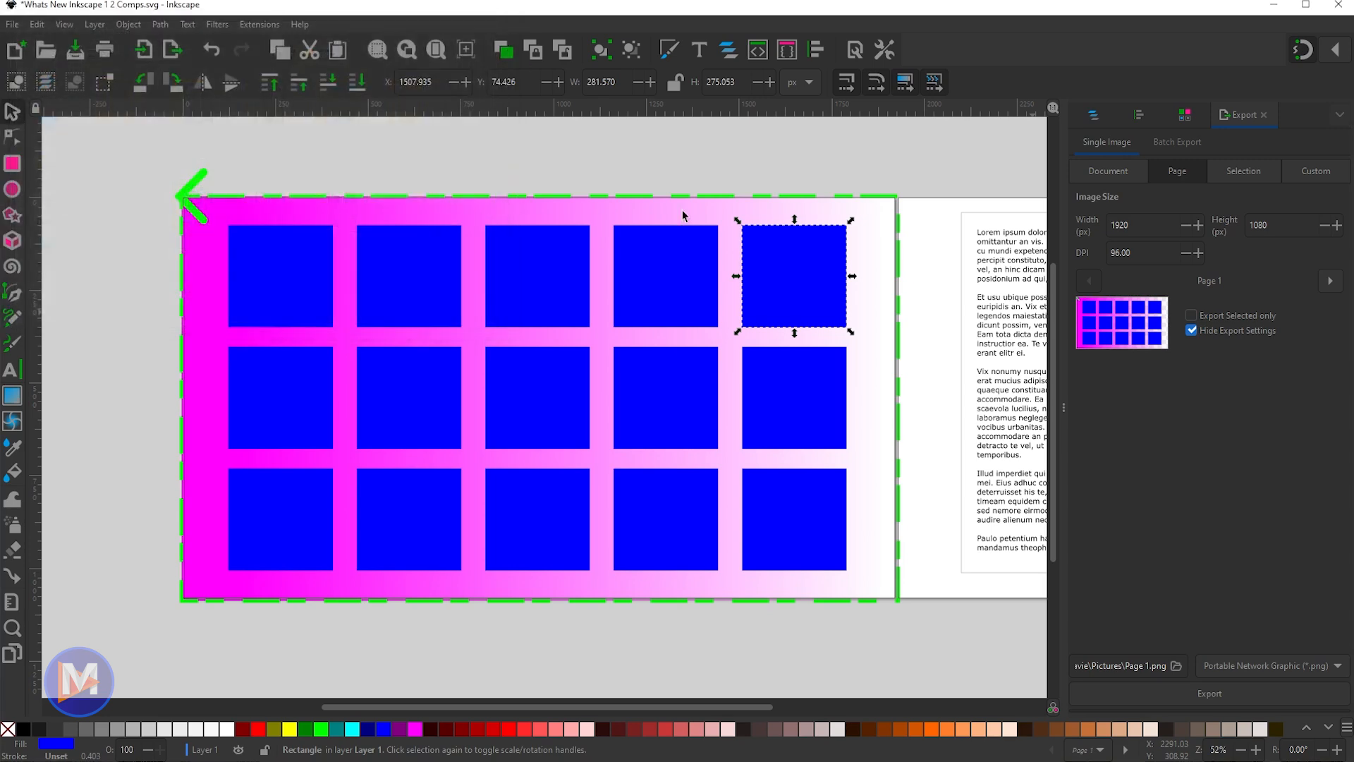
pyautogui.moveTo(1293, 674)
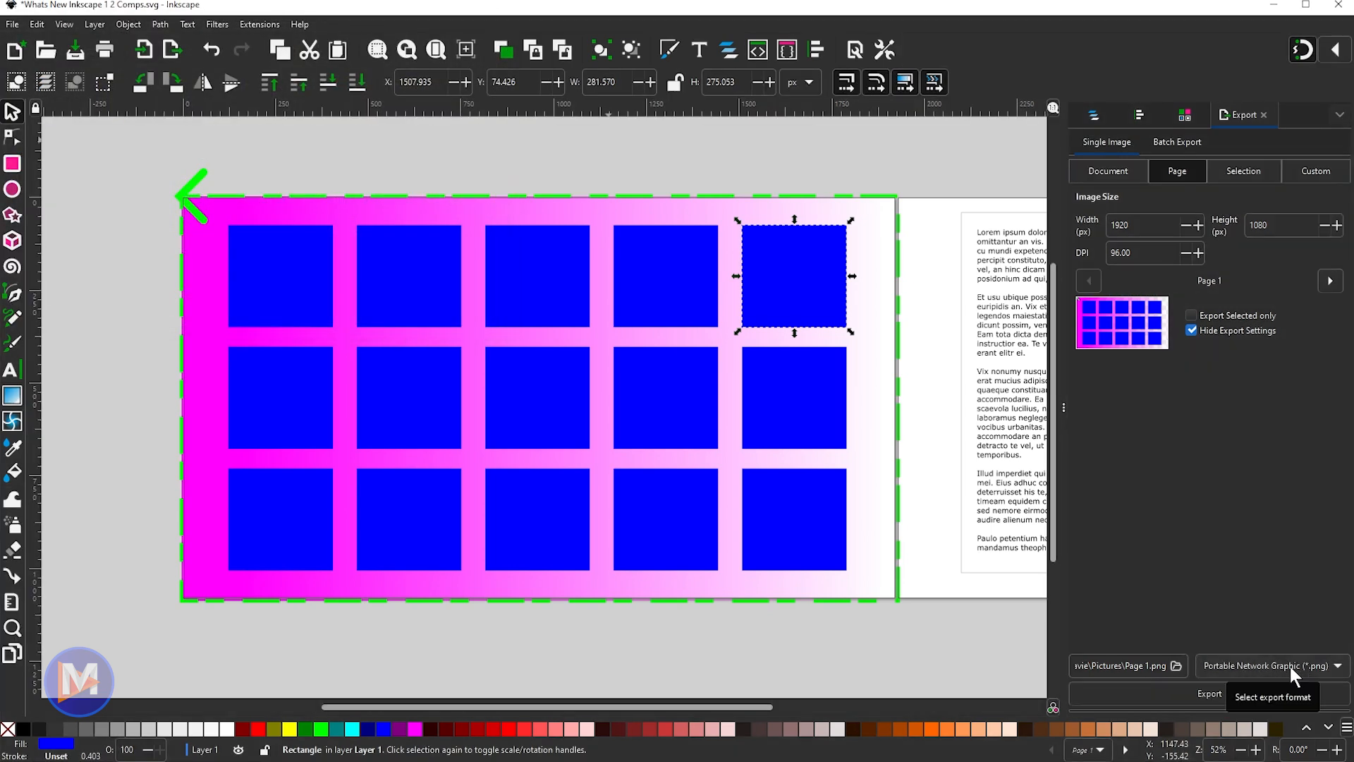
pyautogui.click(1270, 665)
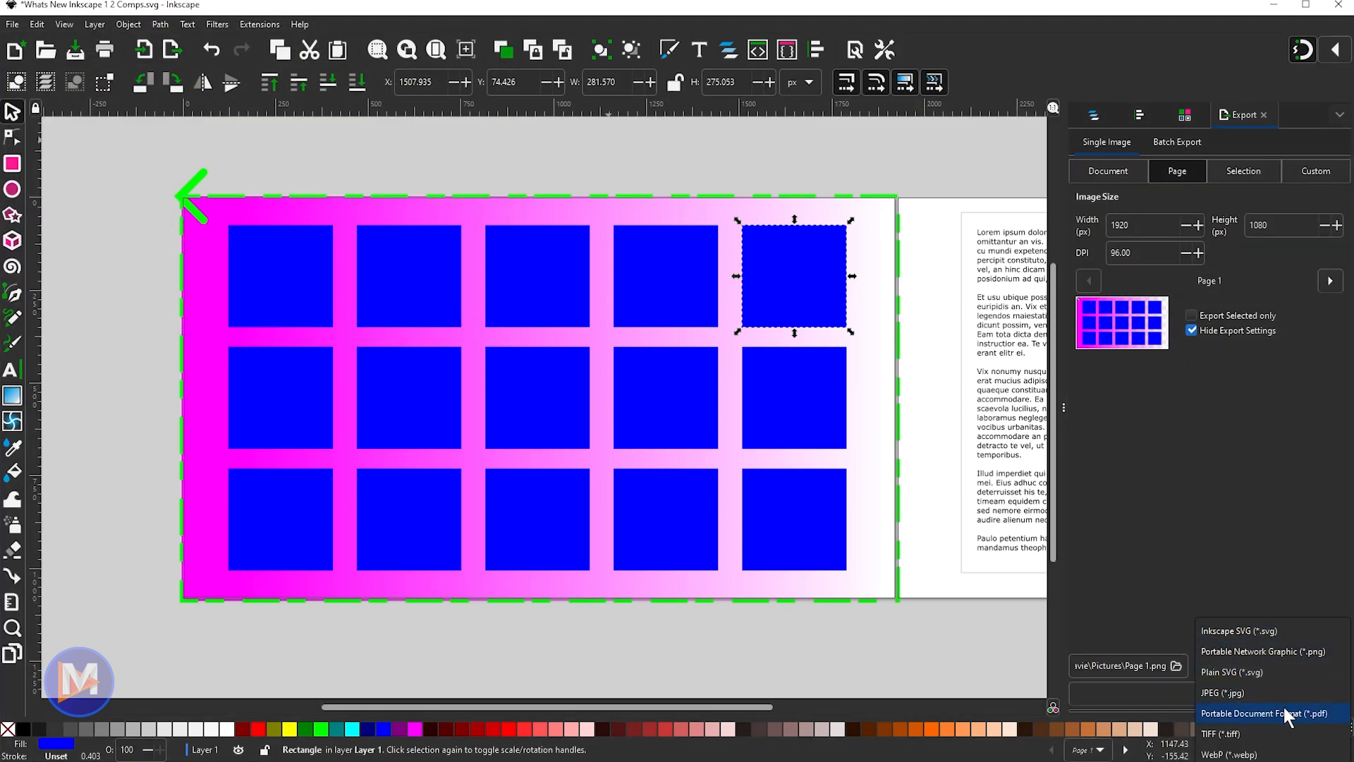
pyautogui.moveTo(1268, 631)
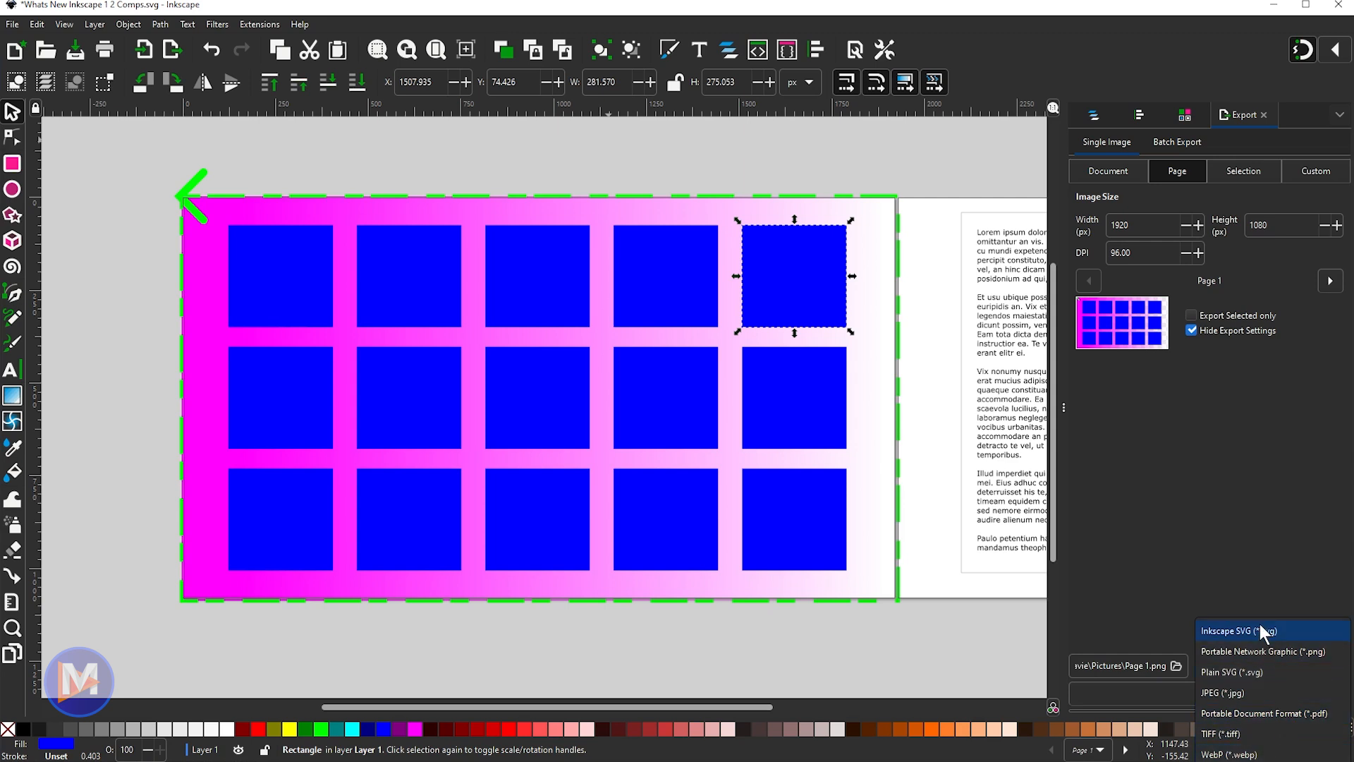
pyautogui.moveTo(1228, 600)
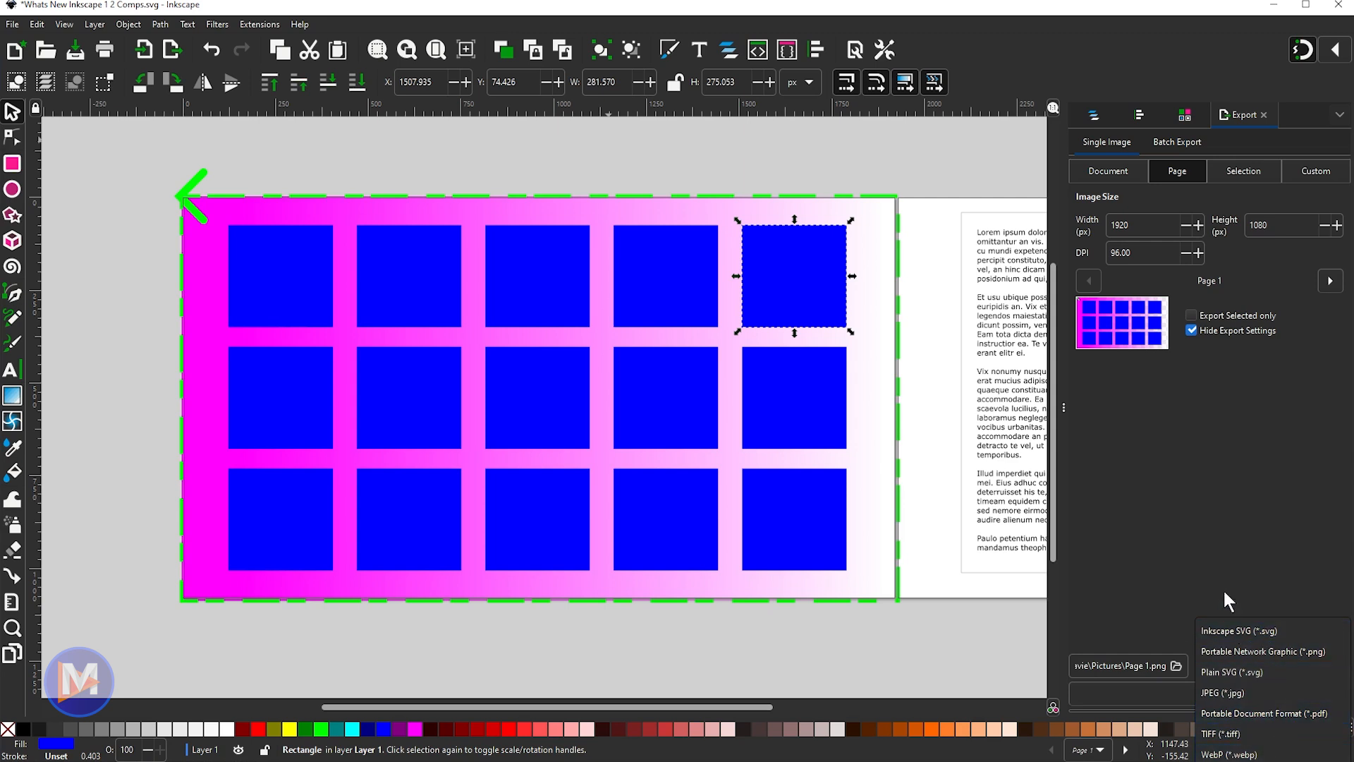
pyautogui.click(1263, 651)
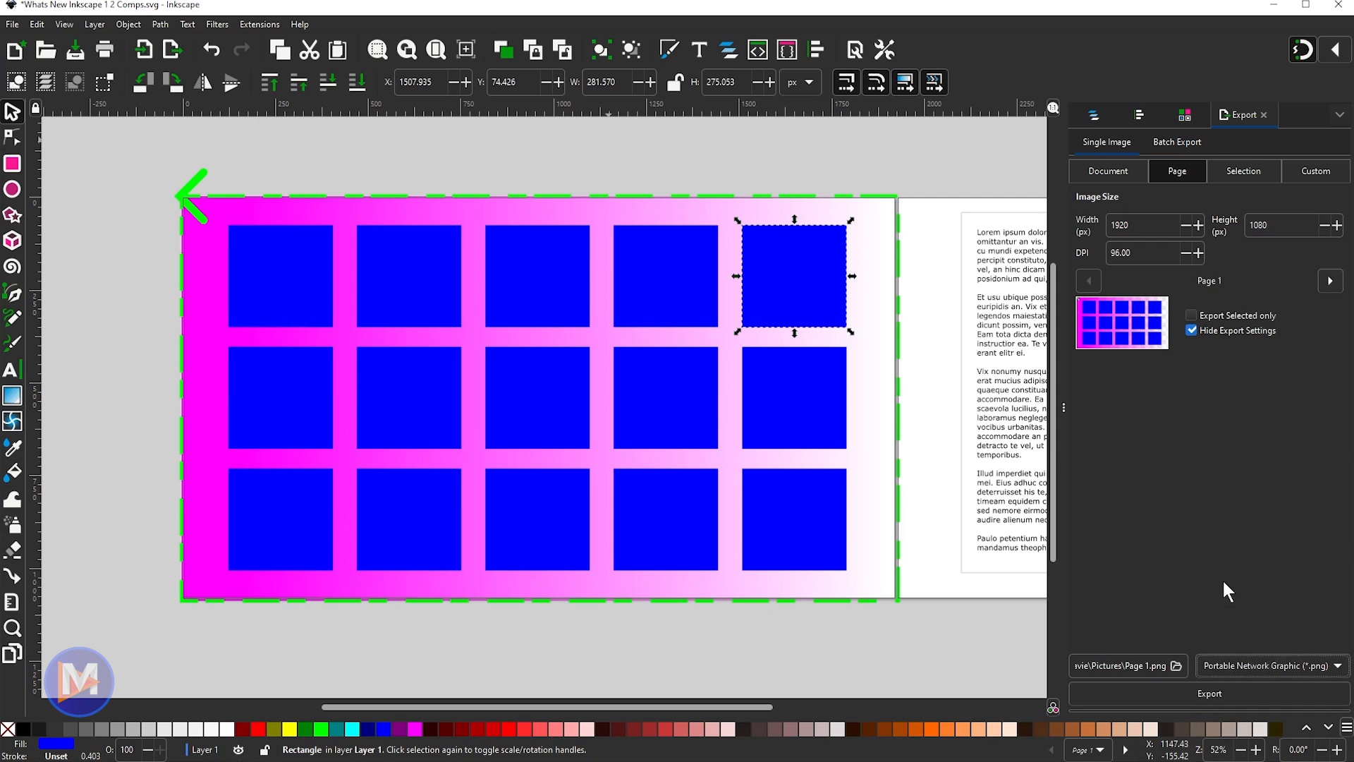
pyautogui.moveTo(1252, 715)
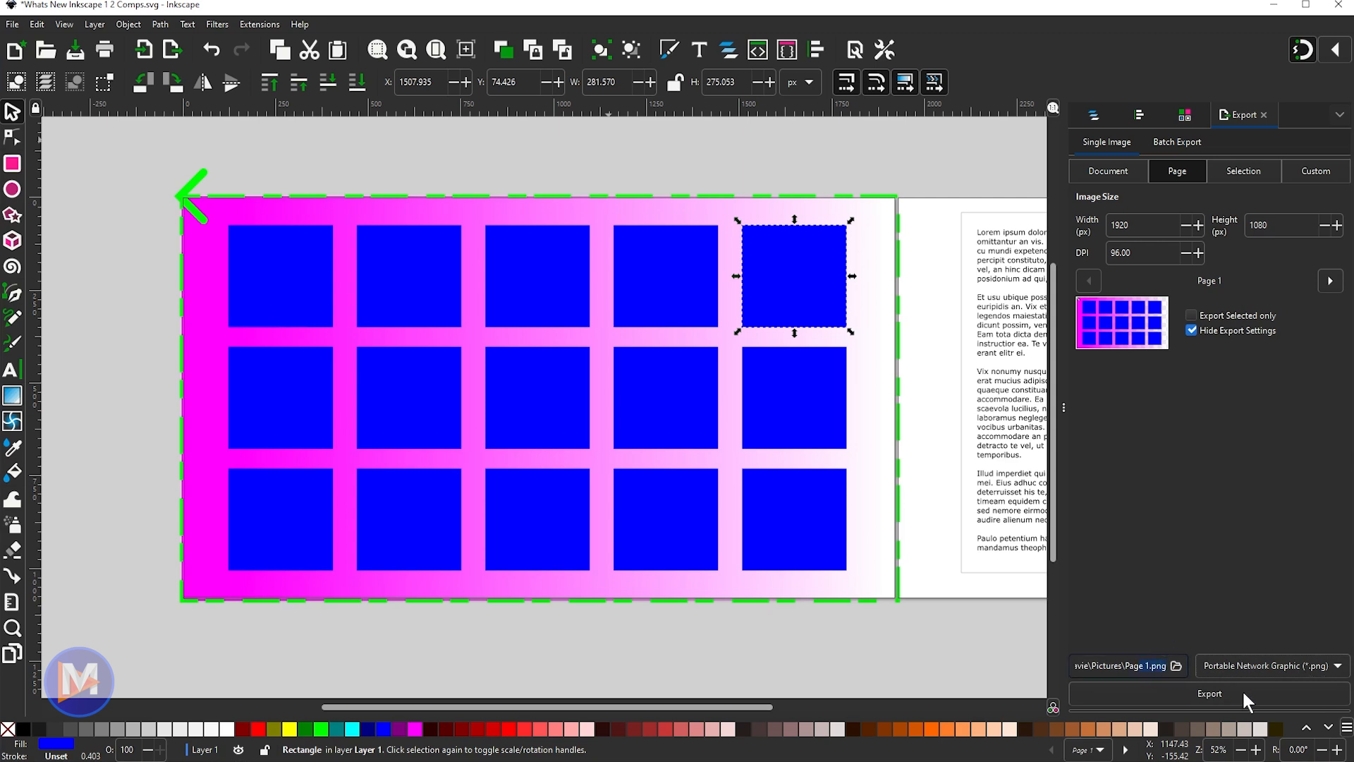
pyautogui.moveTo(1229, 698)
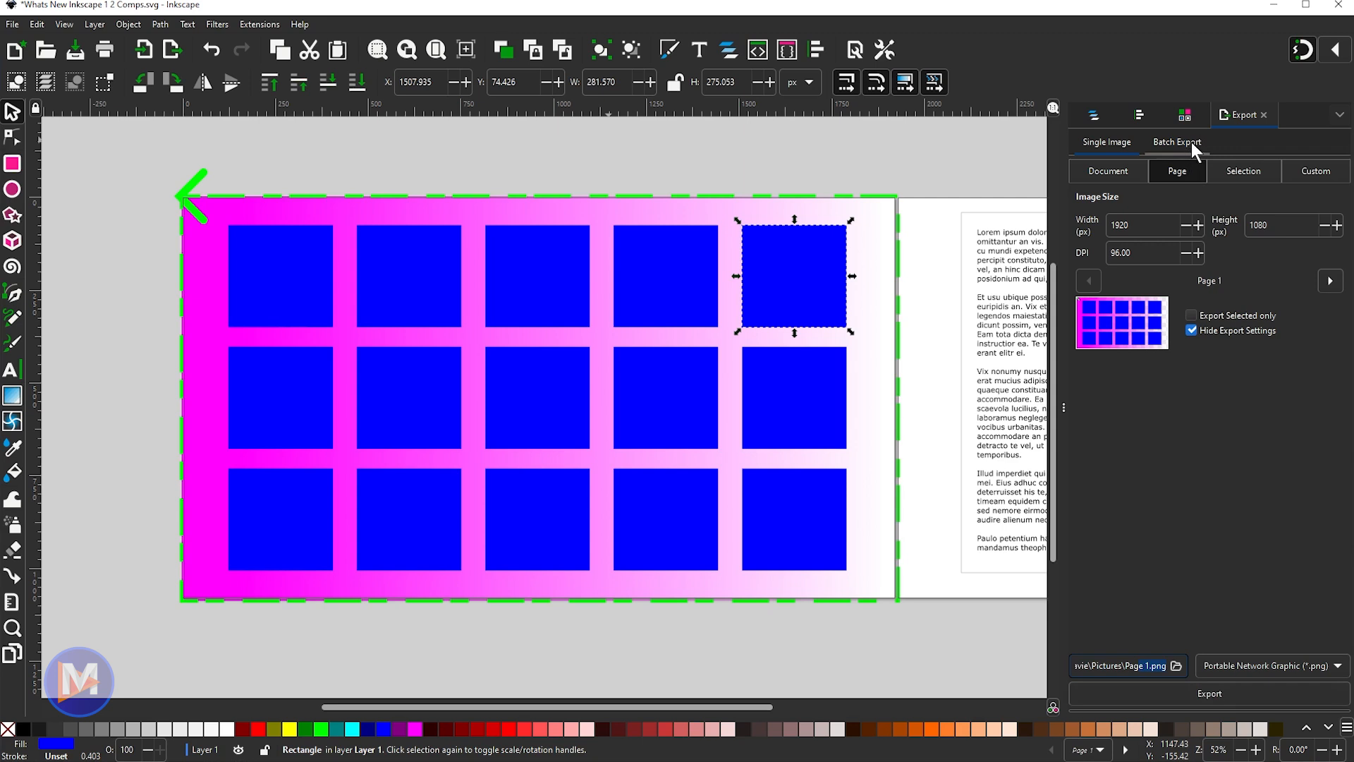
# Switch to Batch Export and browse the Layers, Selection and Pages lists, ending on Pages.
pyautogui.click(1177, 142)
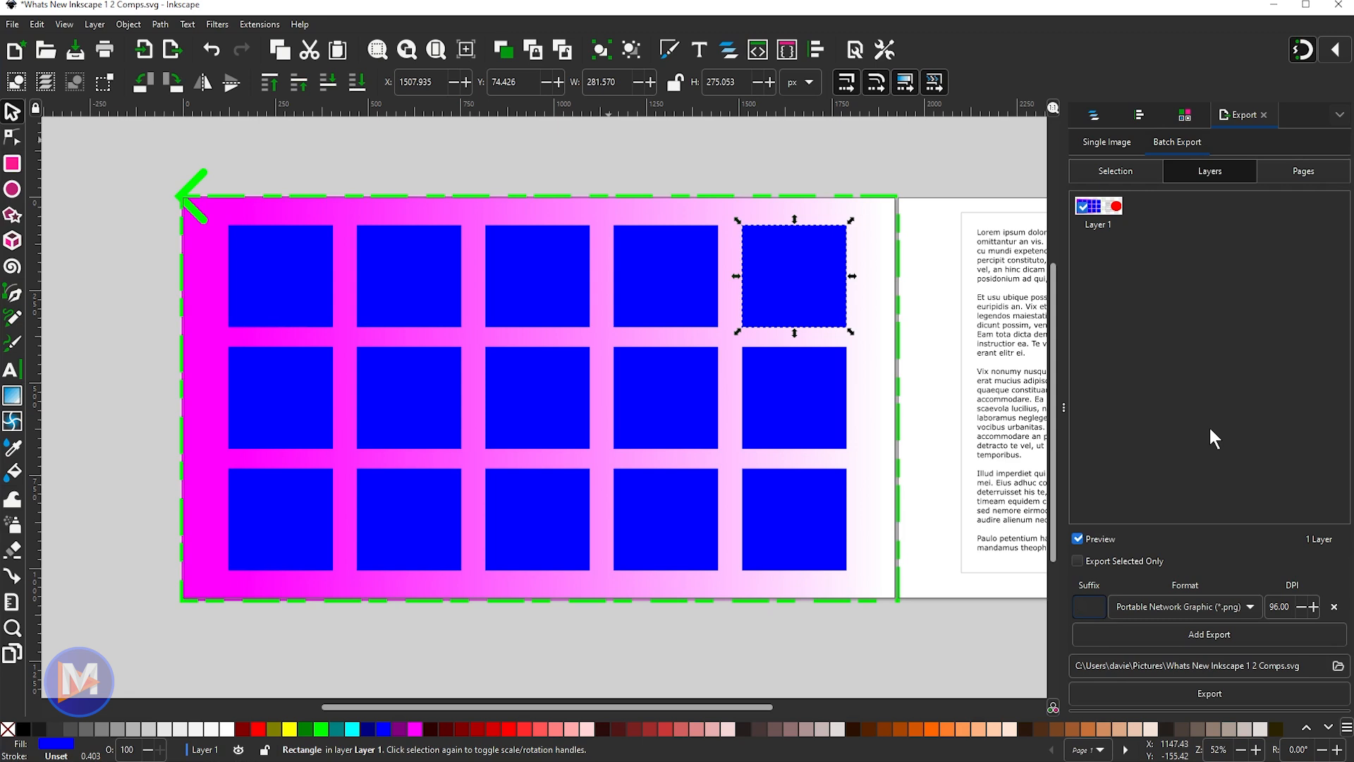
pyautogui.click(1088, 606)
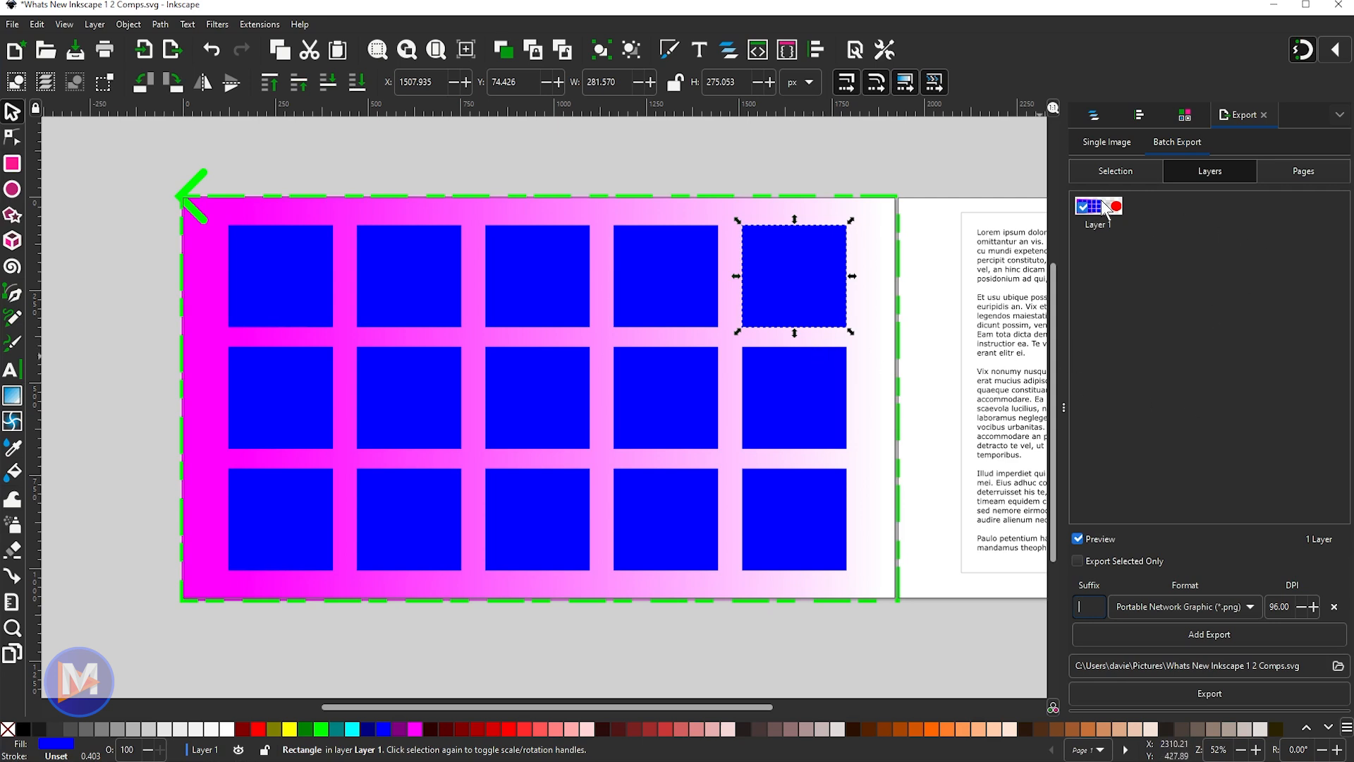
pyautogui.click(1080, 208)
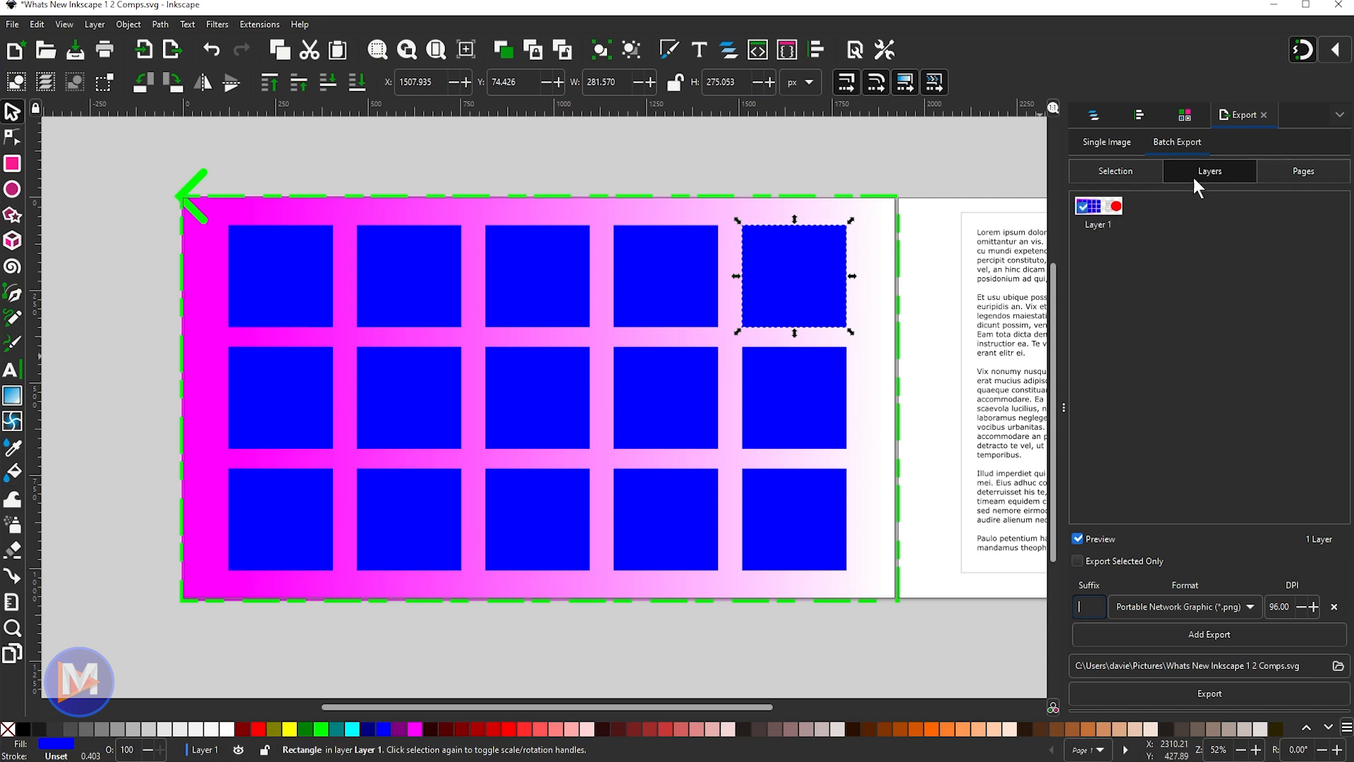
pyautogui.click(1115, 171)
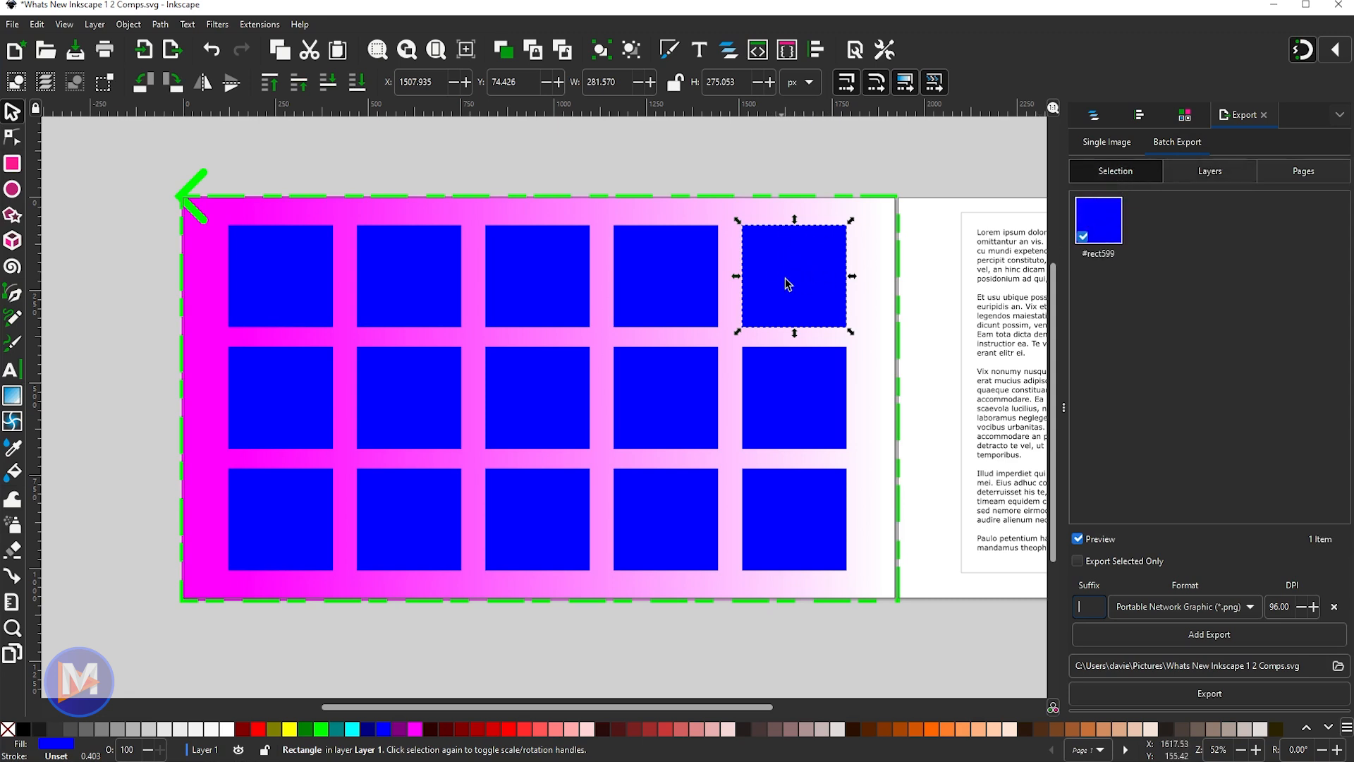
pyautogui.click(1303, 171)
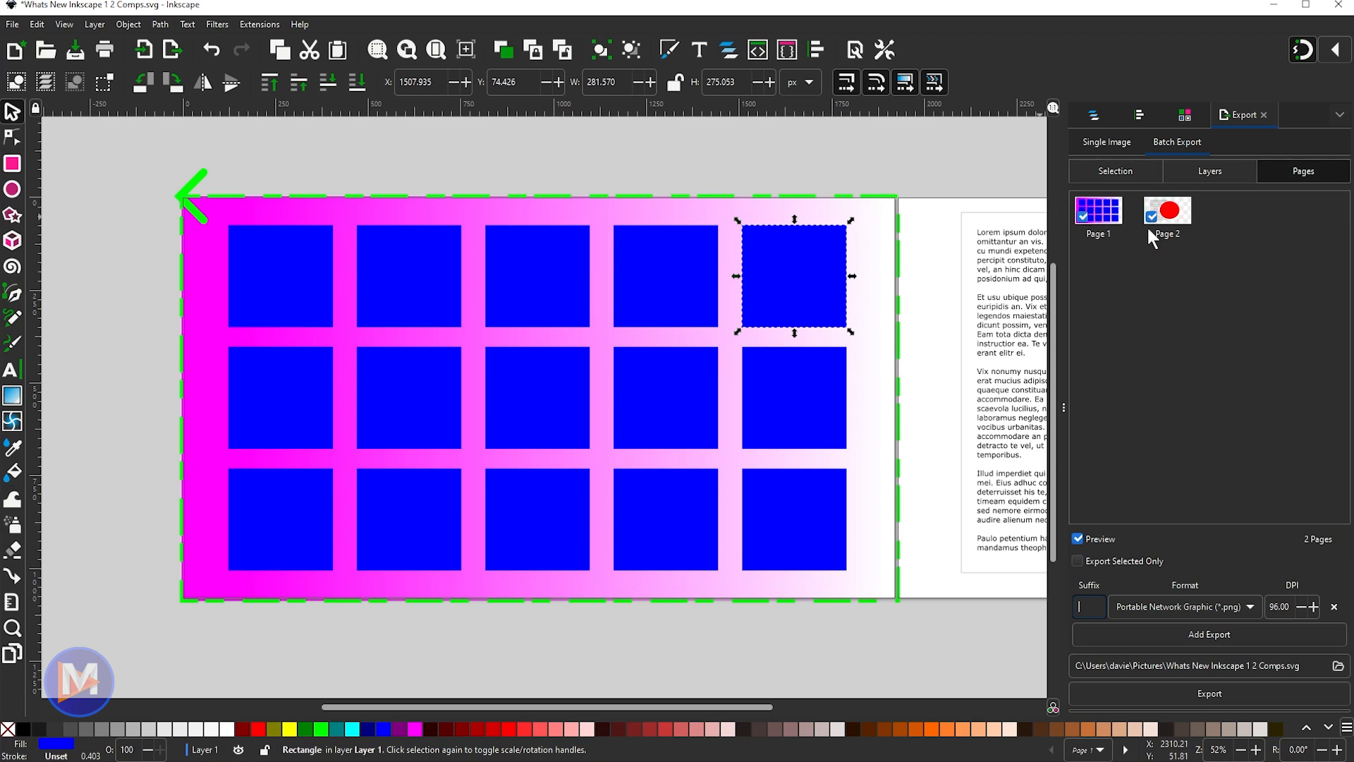
# Exclude Page 2 and set the batch export format to JPEG.
pyautogui.click(1153, 210)
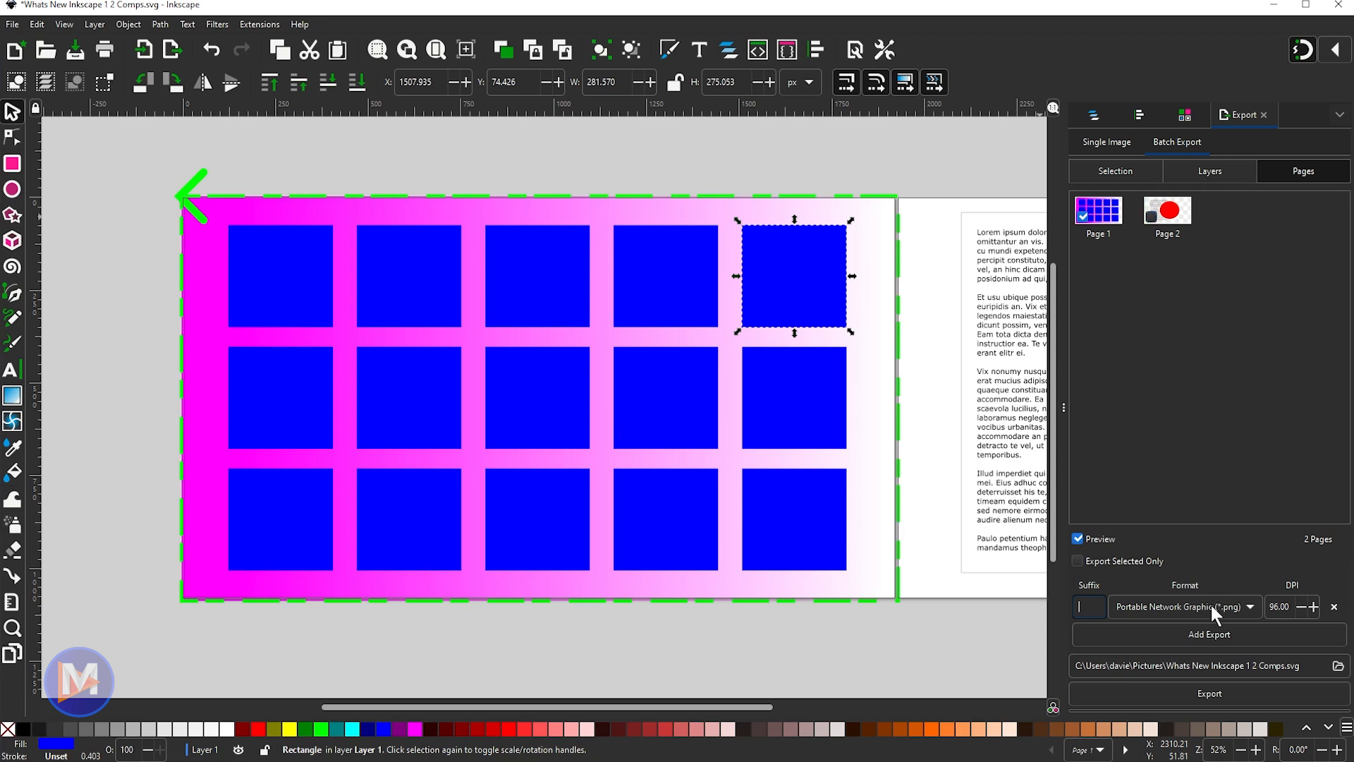
pyautogui.click(1183, 607)
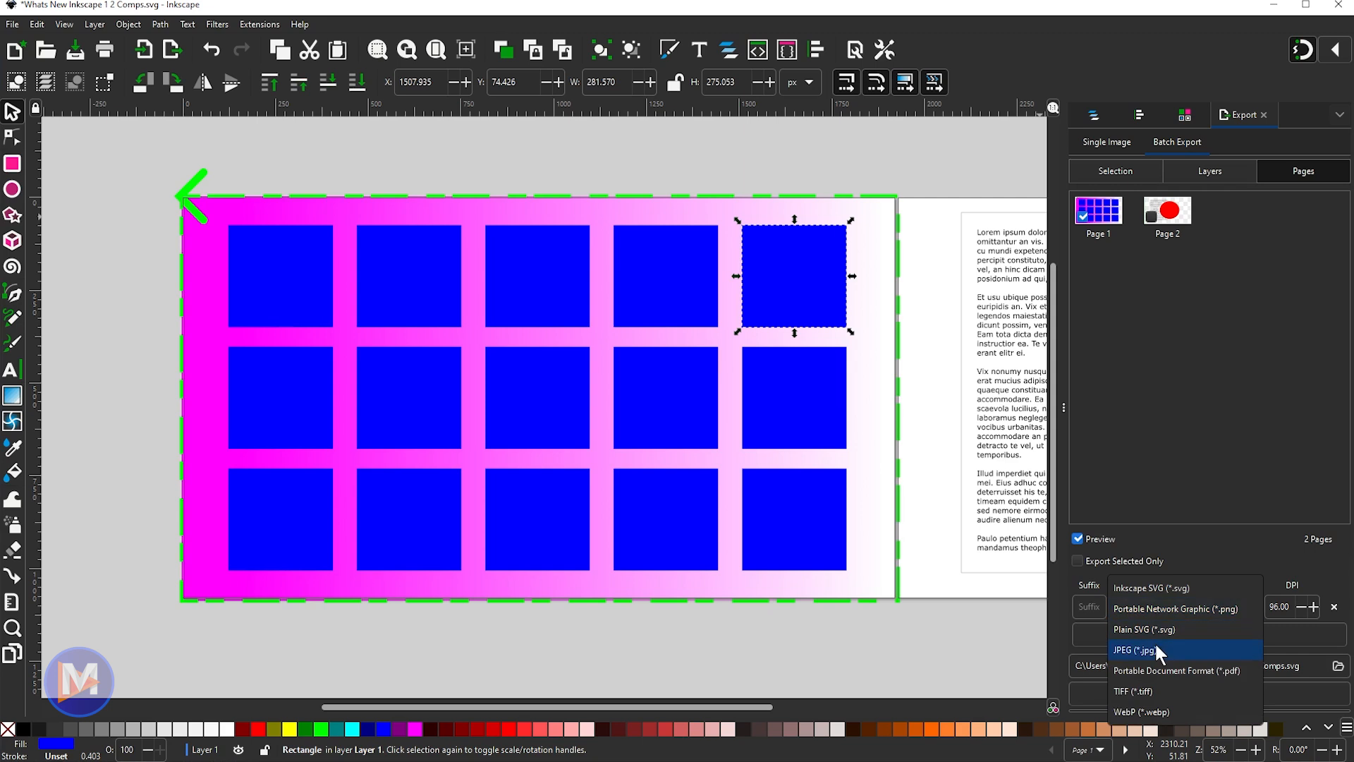
pyautogui.click(1140, 650)
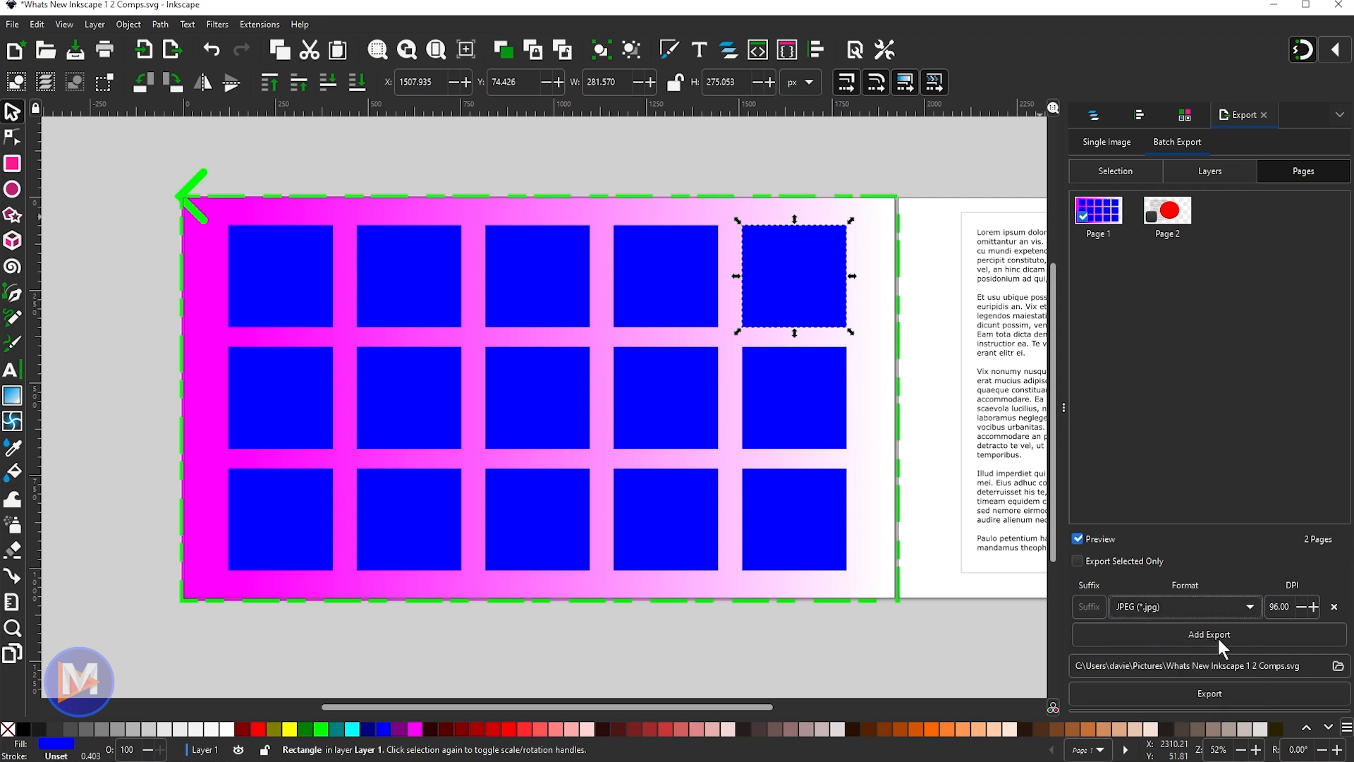
# Add a second export output as TIFF at 300 DPI.
pyautogui.click(1210, 634)
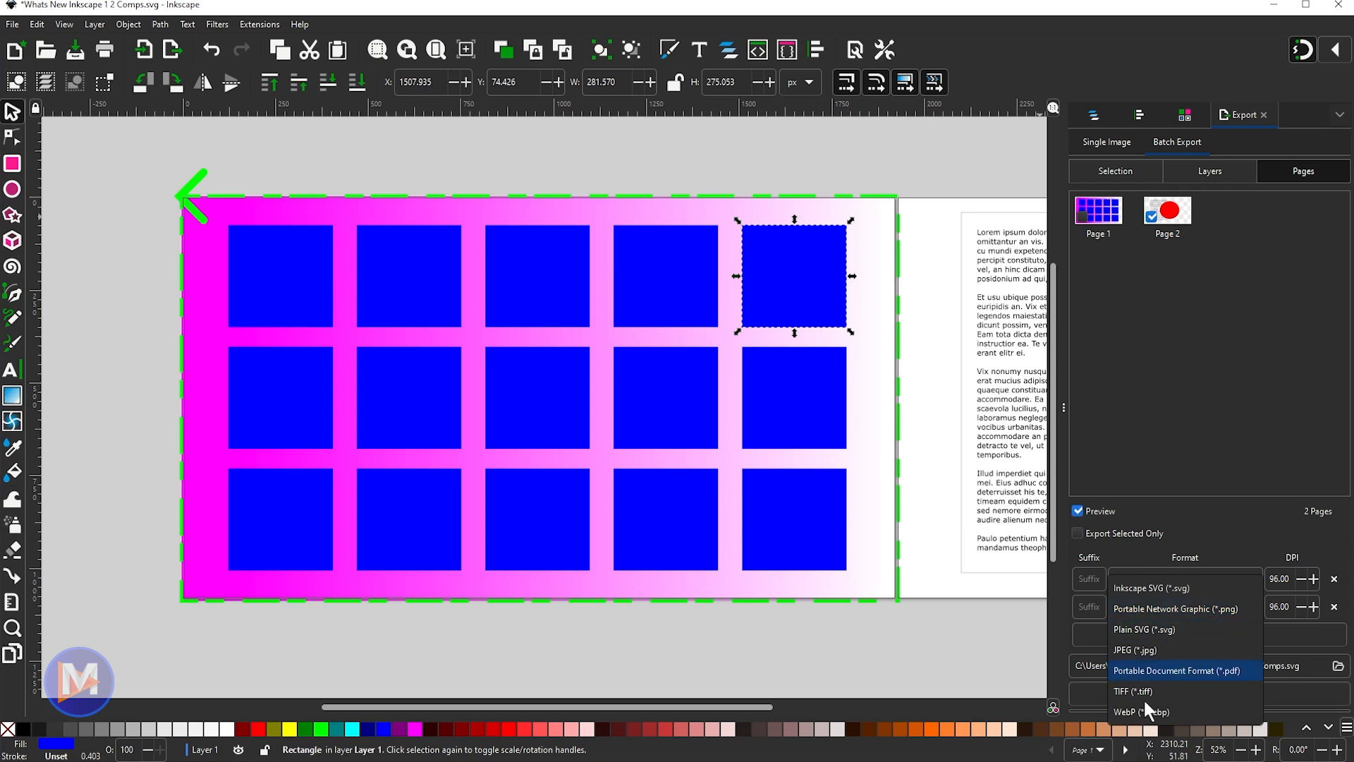
pyautogui.click(1135, 649)
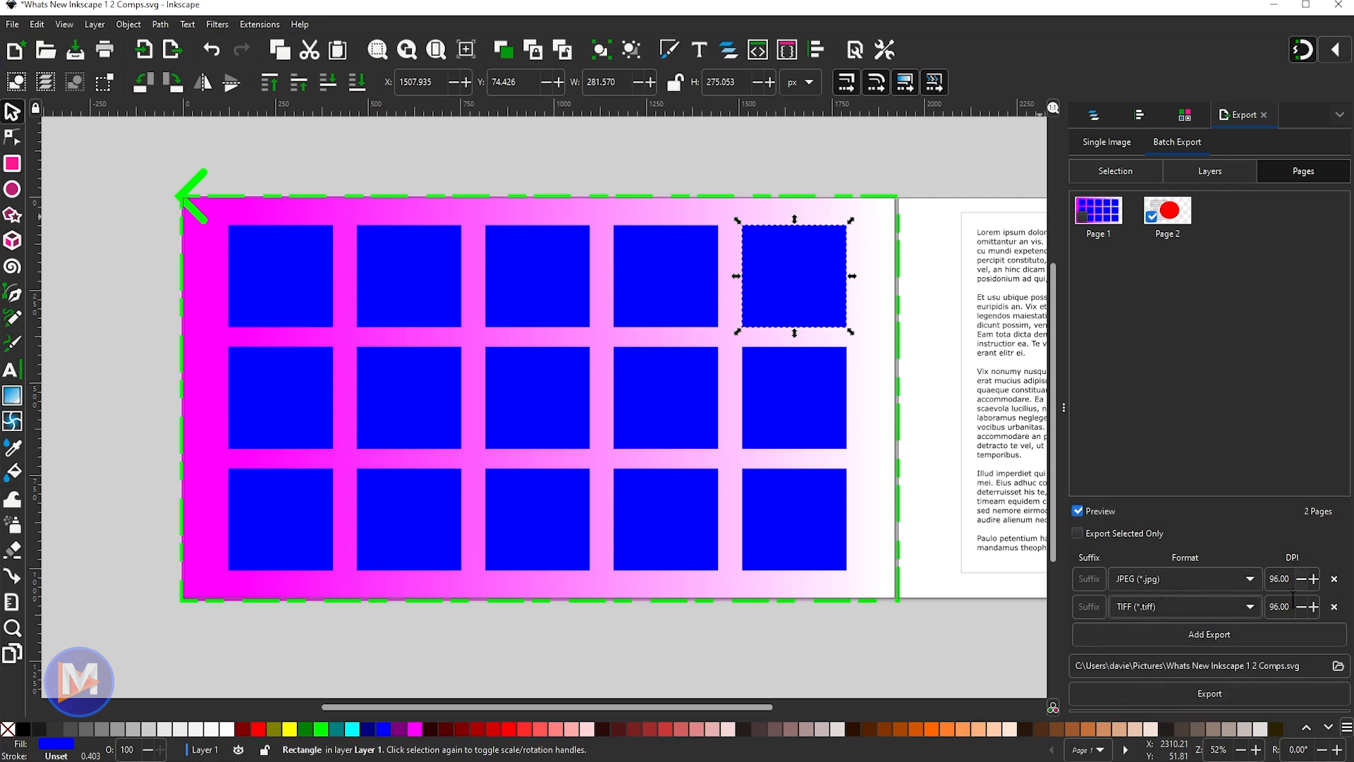
pyautogui.click(1281, 606)
pyautogui.write('300')
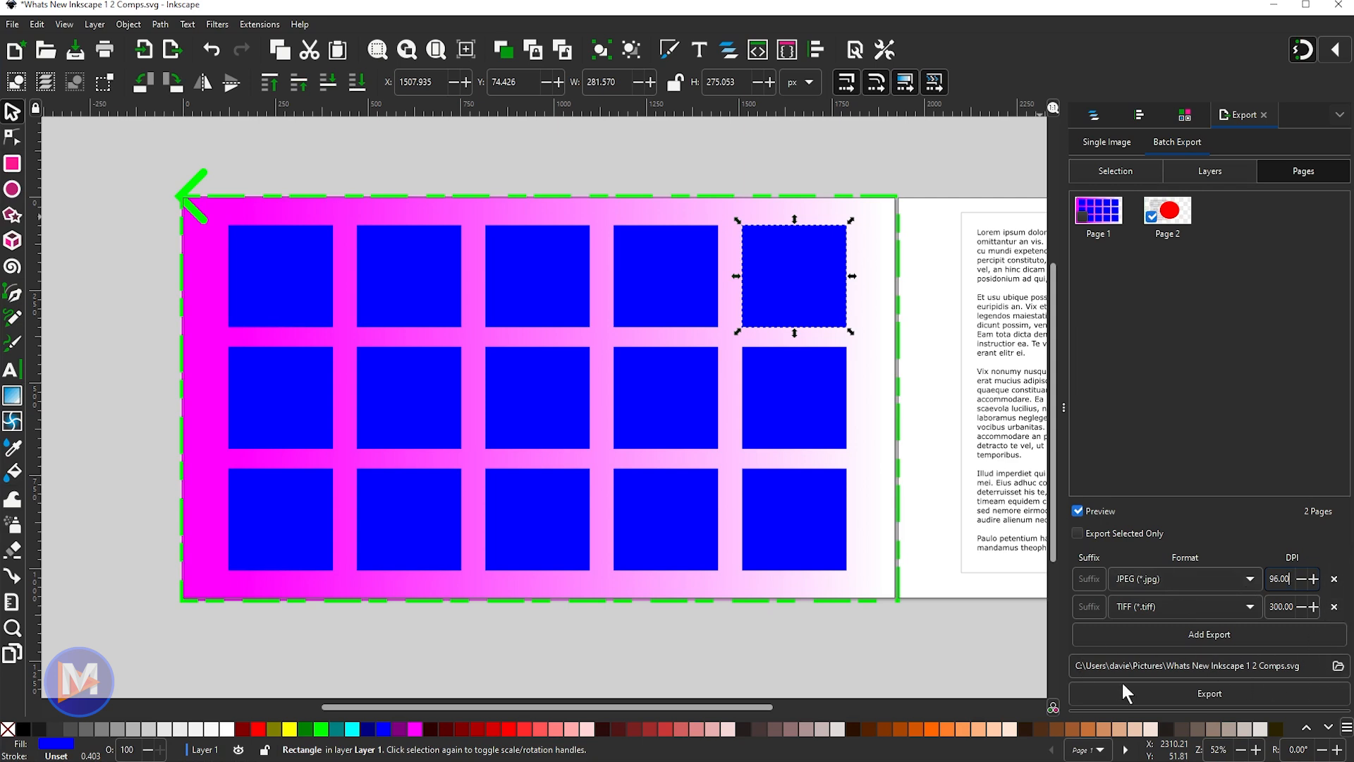
pyautogui.moveTo(1161, 662)
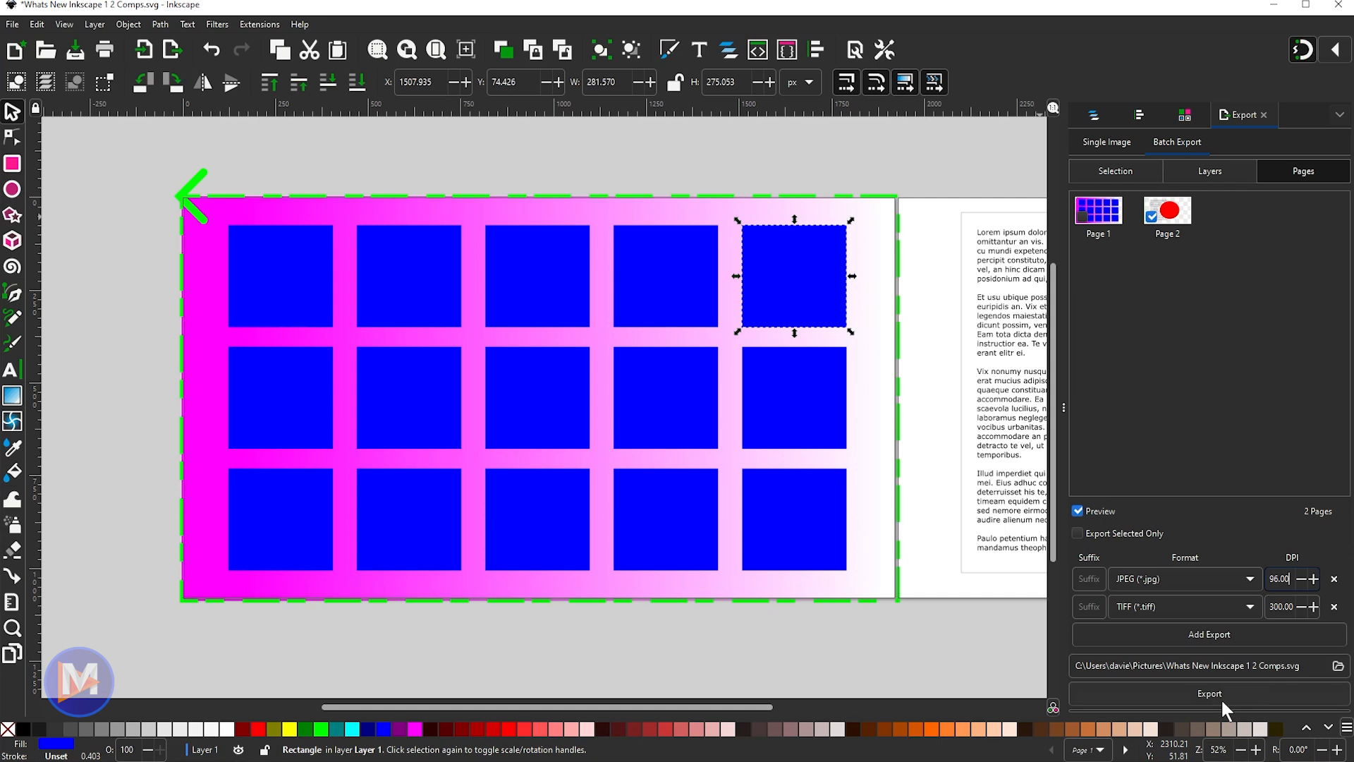
pyautogui.moveTo(1220, 289)
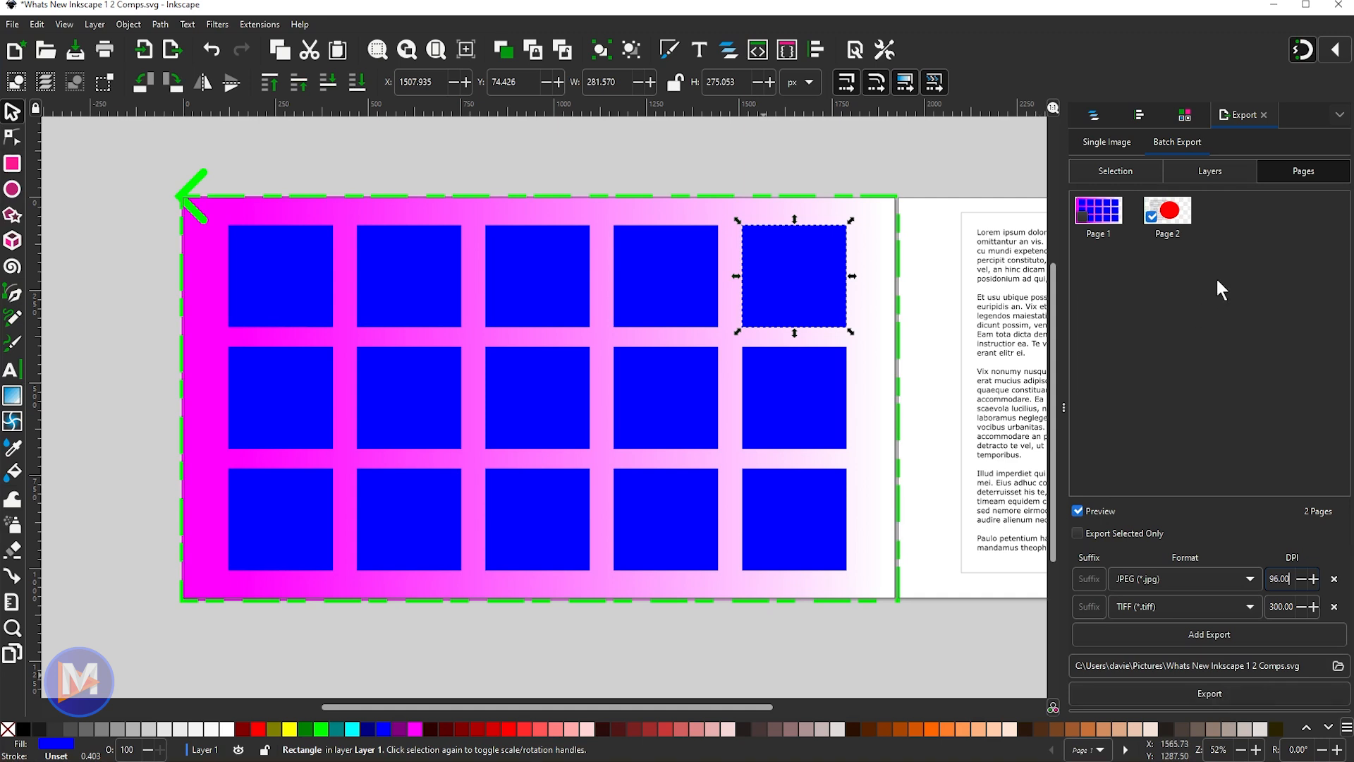
pyautogui.click(1335, 114)
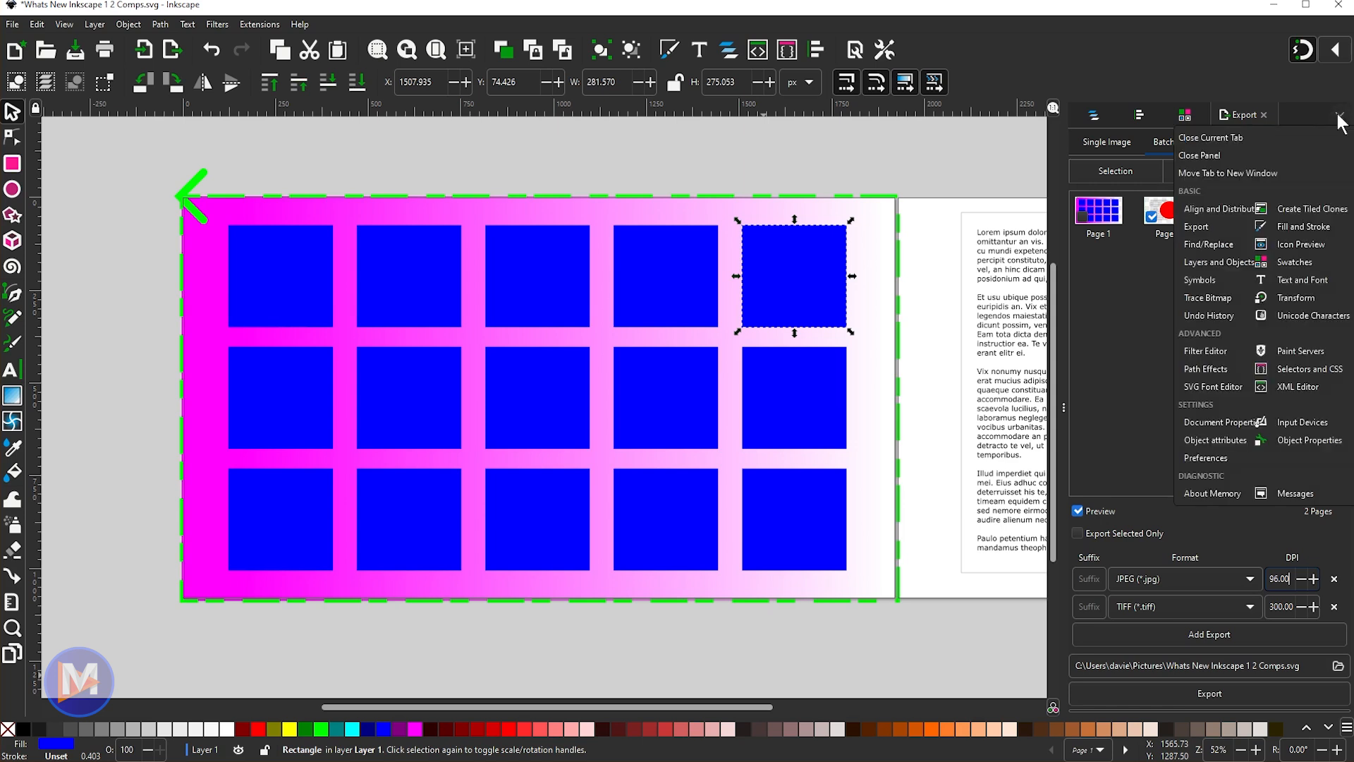